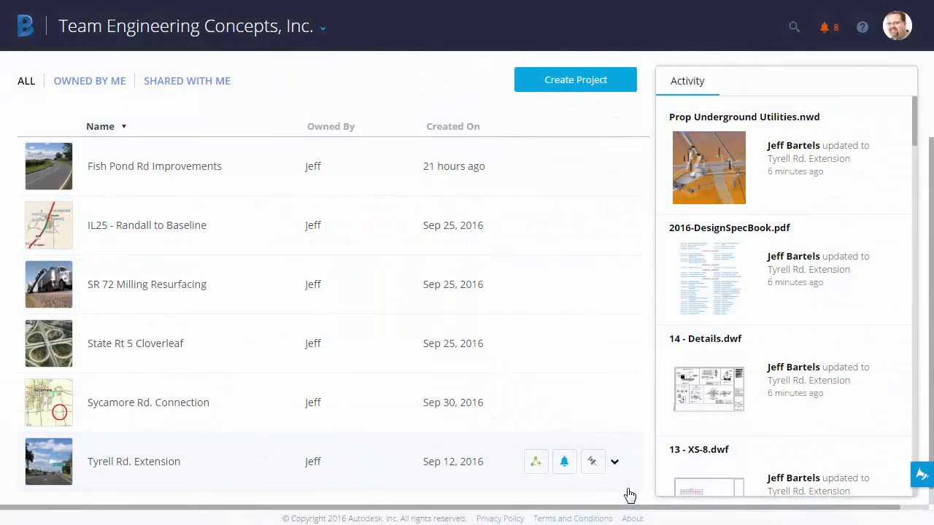
mouse_move(269, 242)
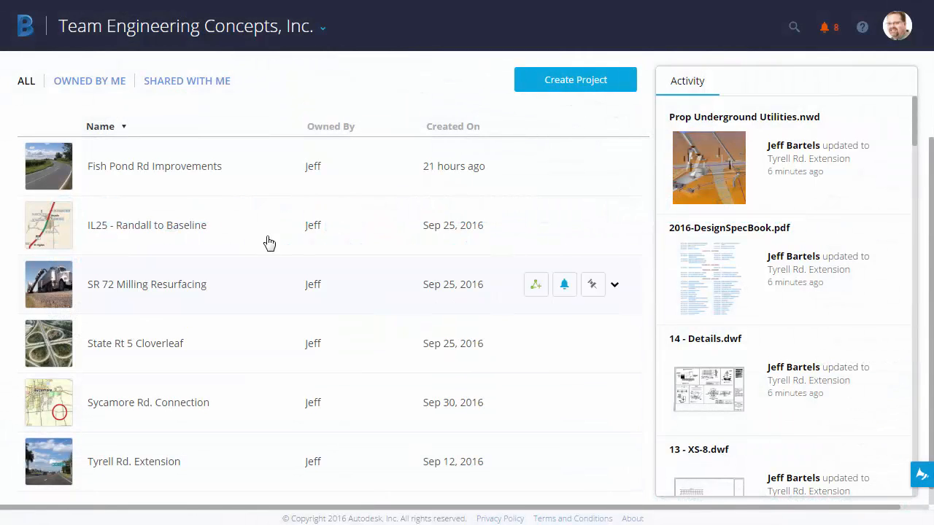
mouse_move(131, 170)
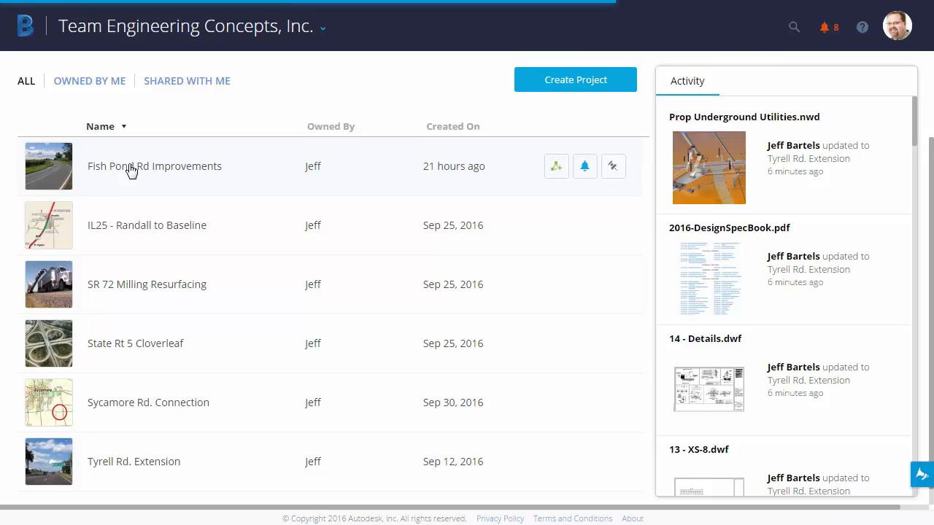
Open the Fish Pond Rd Improvements project from the projects list.
click(155, 165)
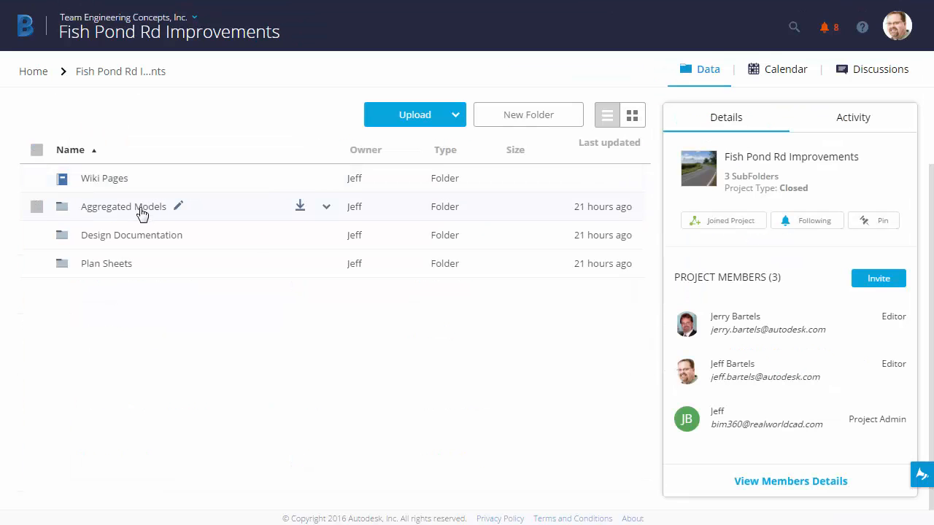
mouse_move(164, 337)
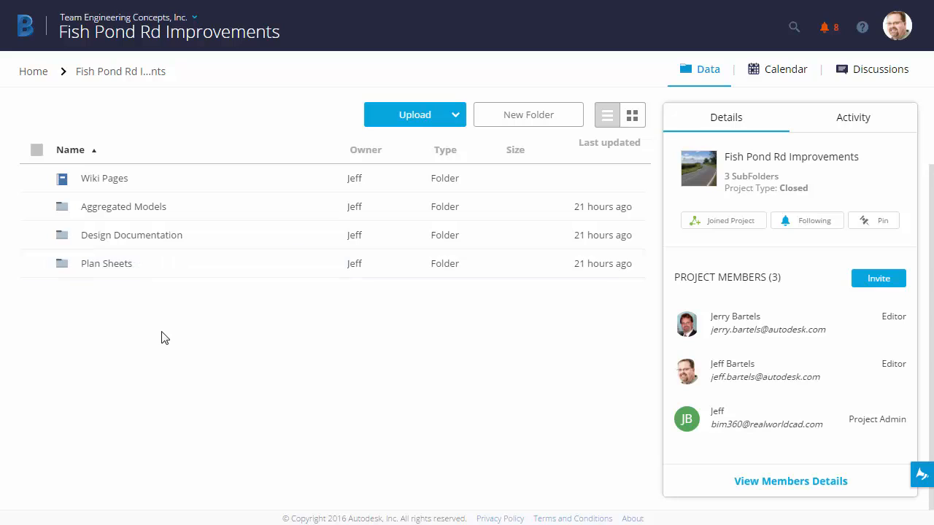
mouse_move(160, 324)
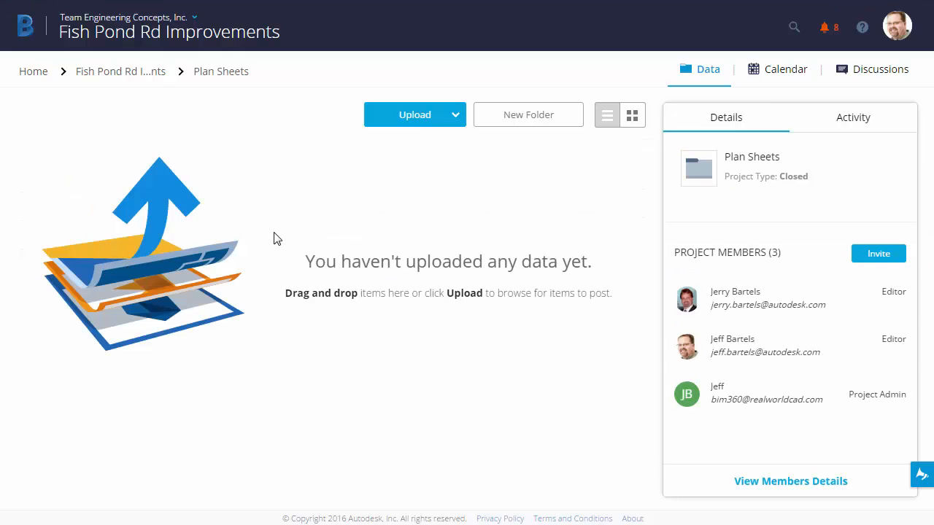
mouse_move(453, 120)
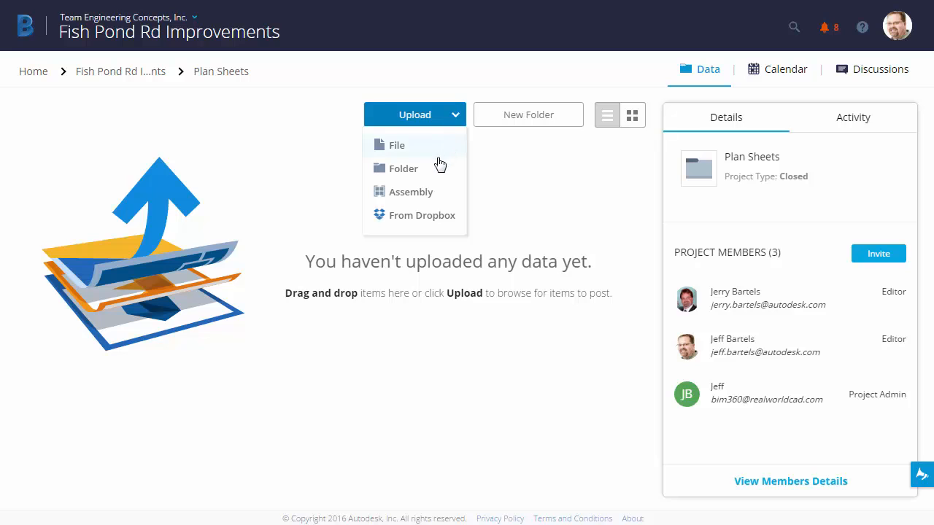
mouse_move(415, 154)
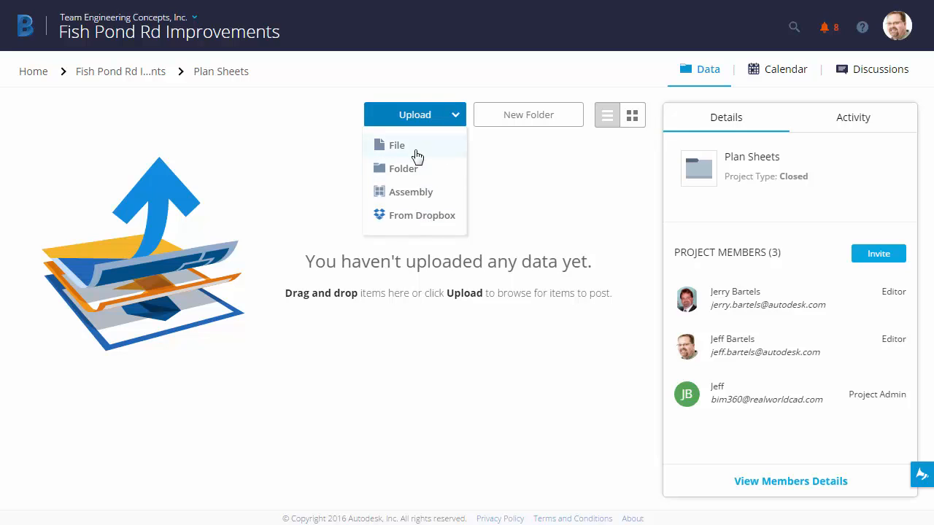
Upload the fourteen DWF sheets, 01 - Cover sheet through 14 - Details, from the DWFs folder.
click(397, 145)
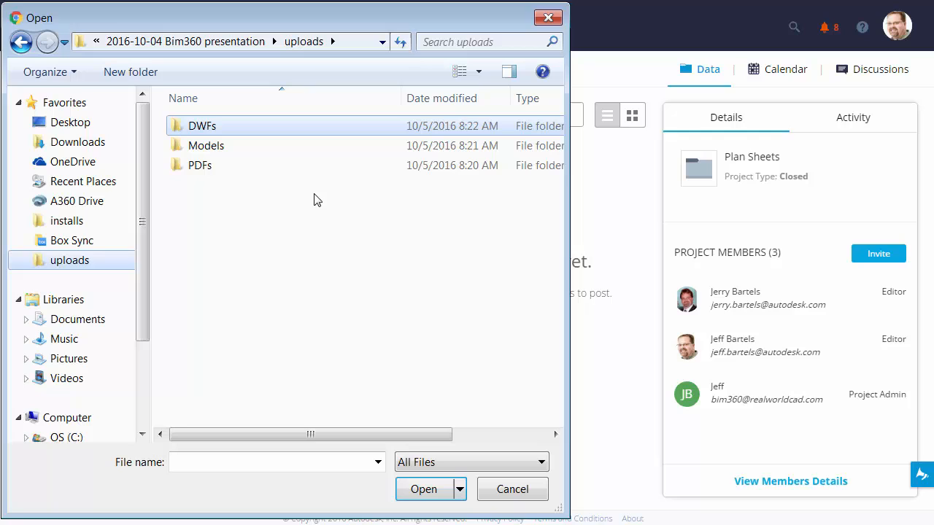
mouse_move(243, 191)
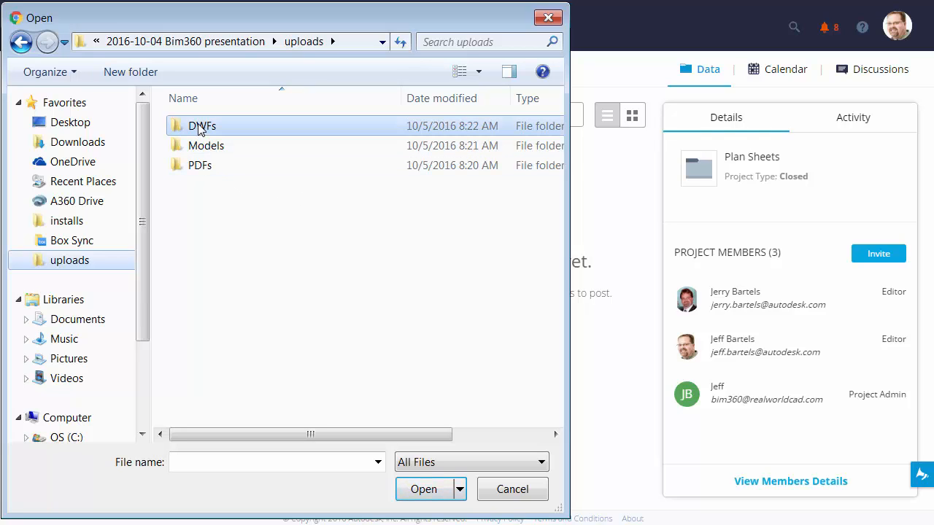
double_click(201, 125)
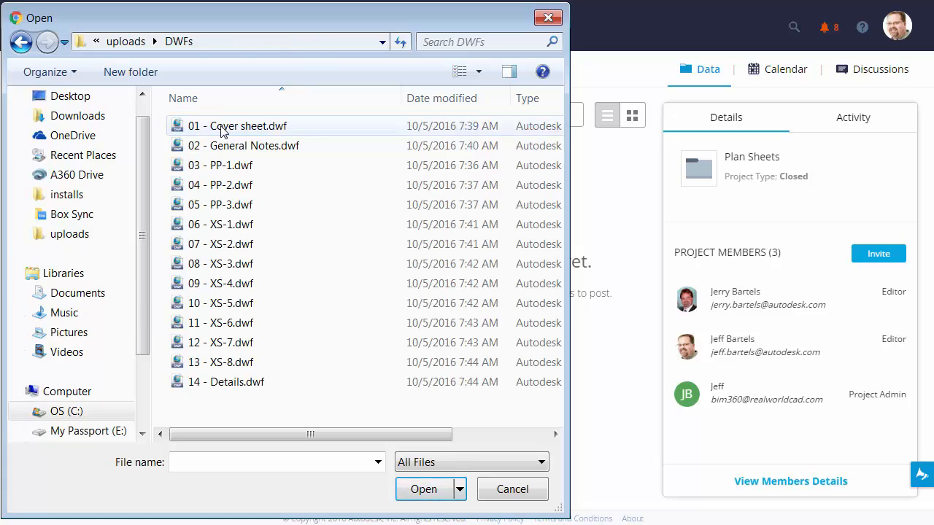
click(237, 125)
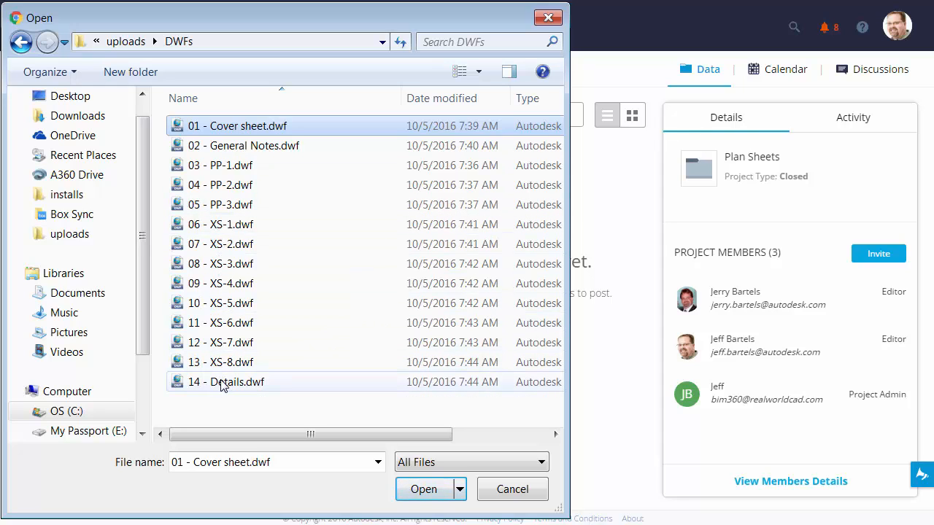
click(226, 381)
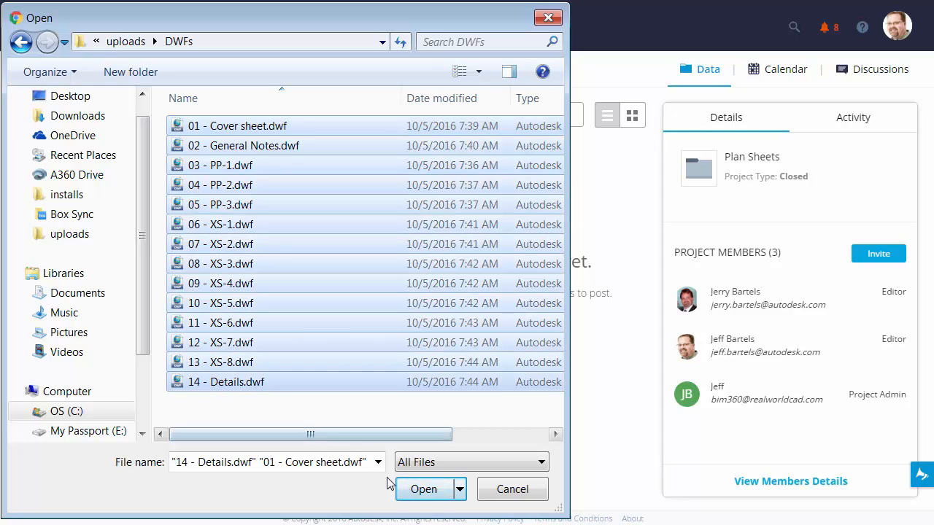
click(423, 489)
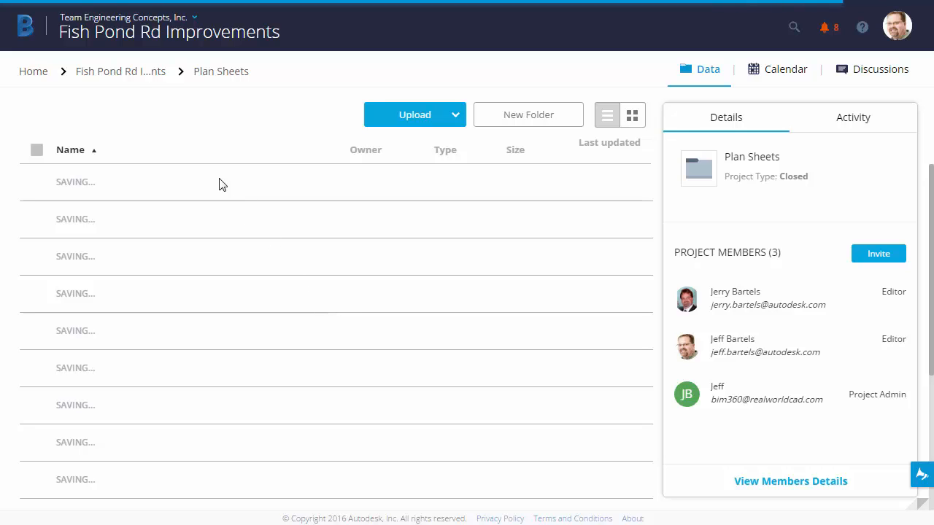
mouse_move(120, 70)
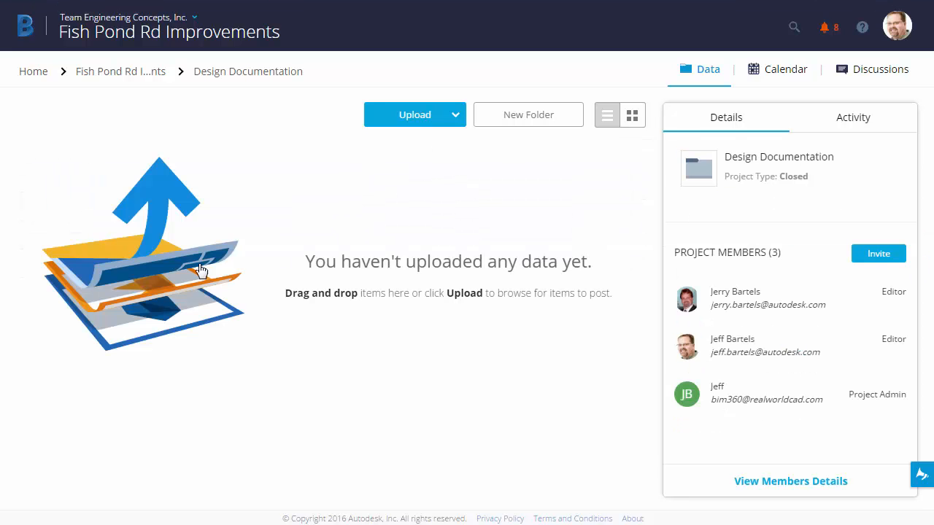
mouse_move(291, 275)
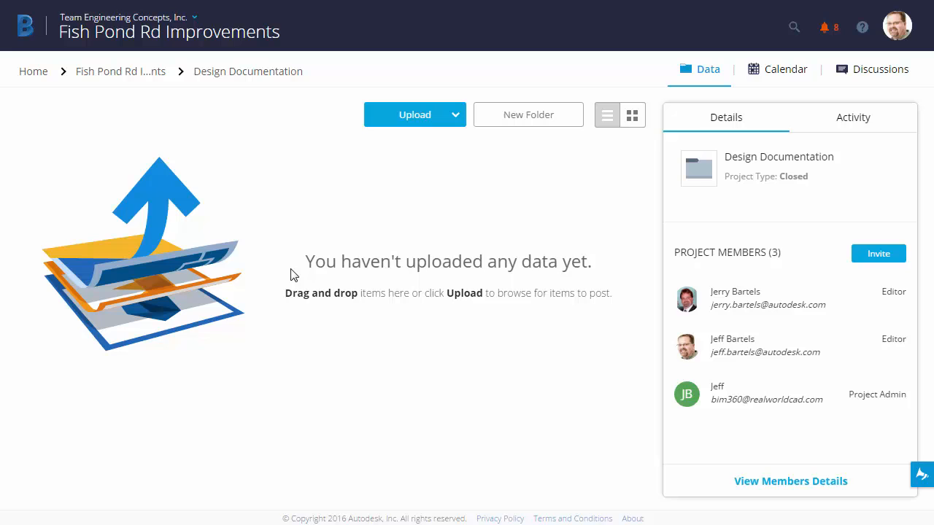
Bring up a file browser beside the Design Documentation folder to locate the specs.
click(409, 115)
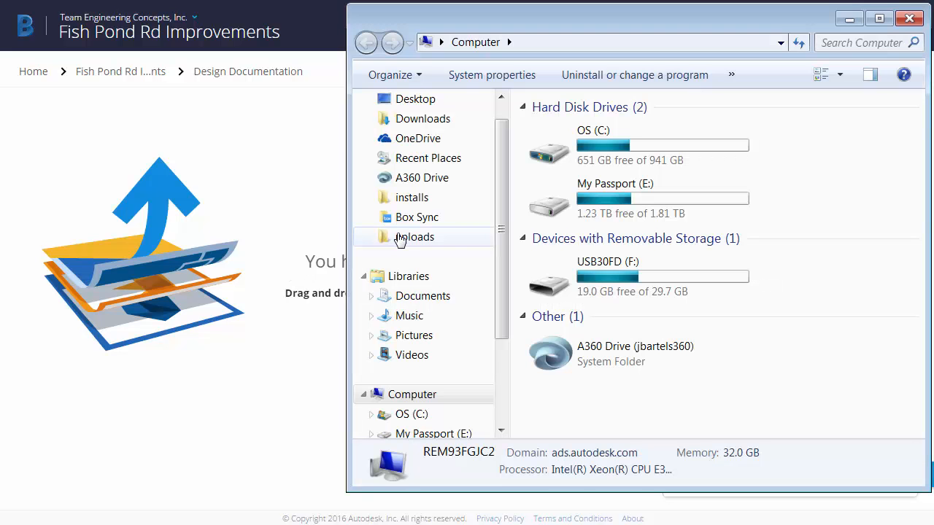
Drag 2016-DesignSpecBook.pdf from uploads > PDFs into the Design Documentation folder.
double_click(414, 236)
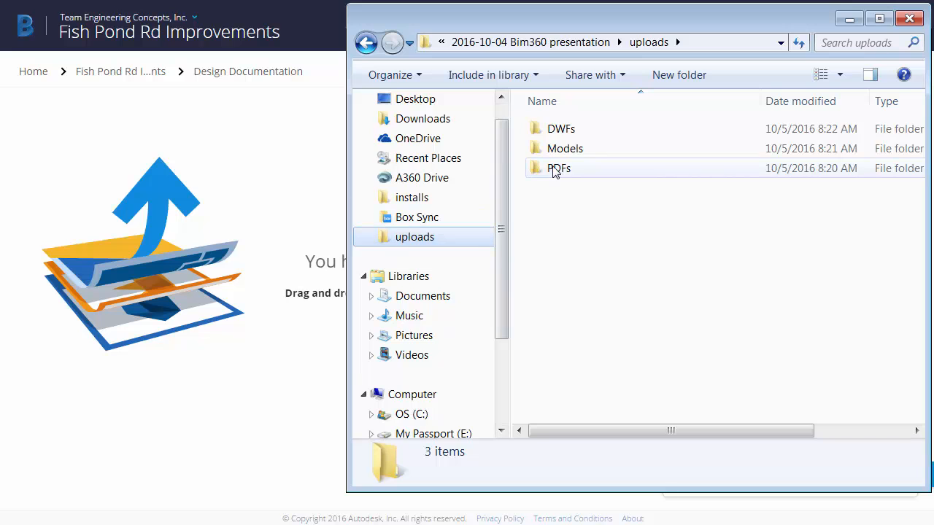
double_click(559, 168)
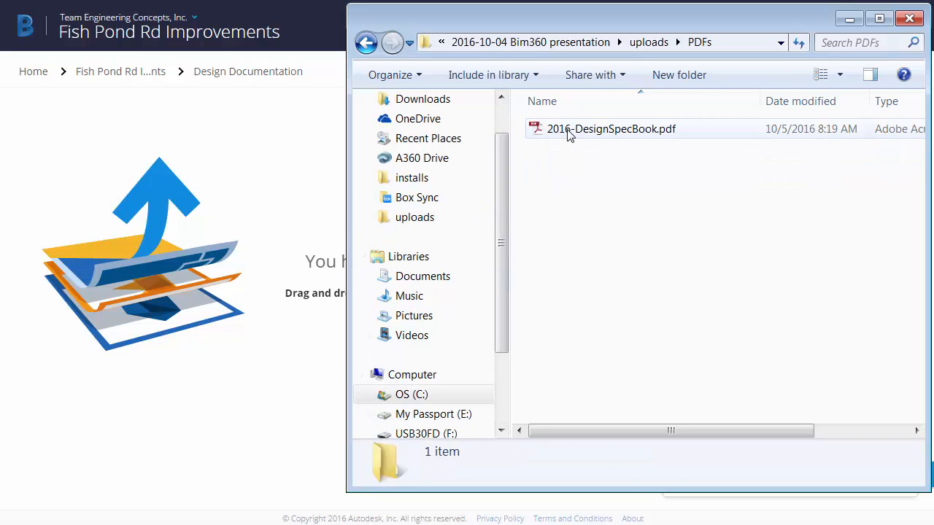
drag(611, 129, 394, 212)
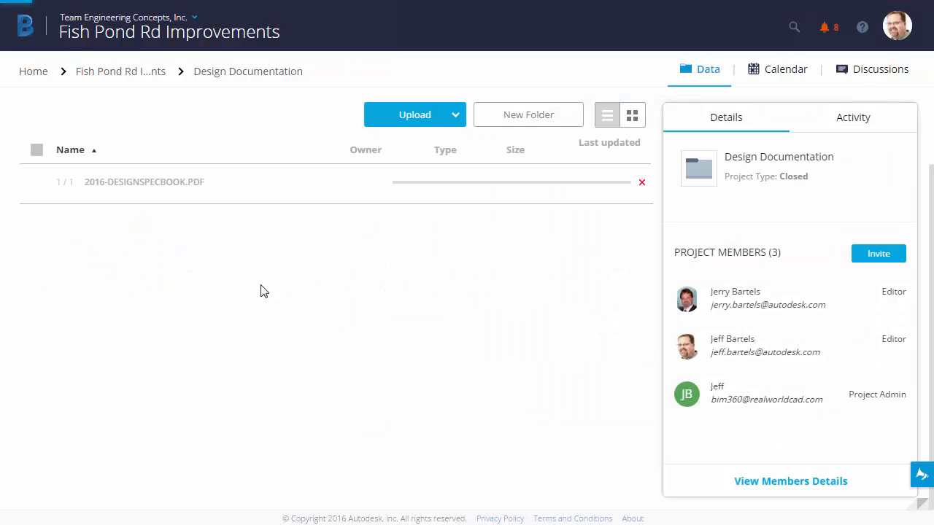
mouse_move(296, 299)
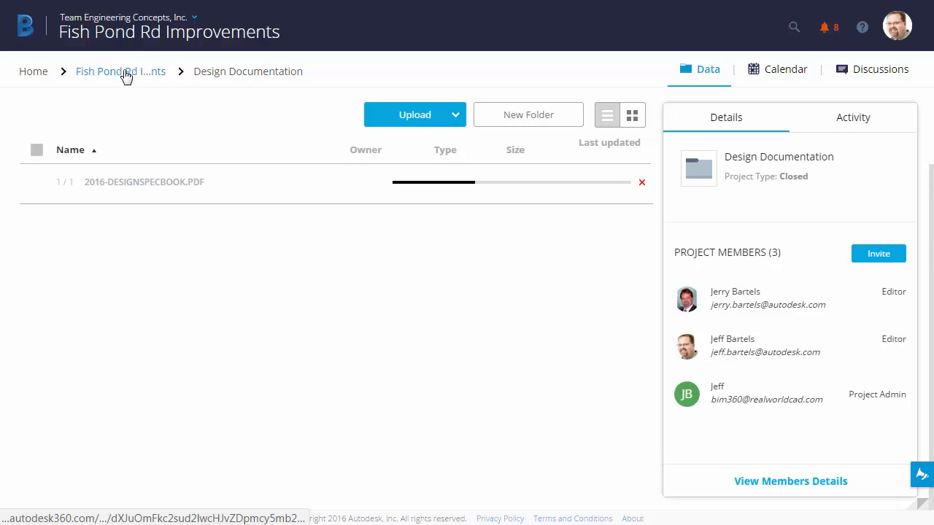
Go back to the project's top-level folders and open Aggregated Models.
click(121, 71)
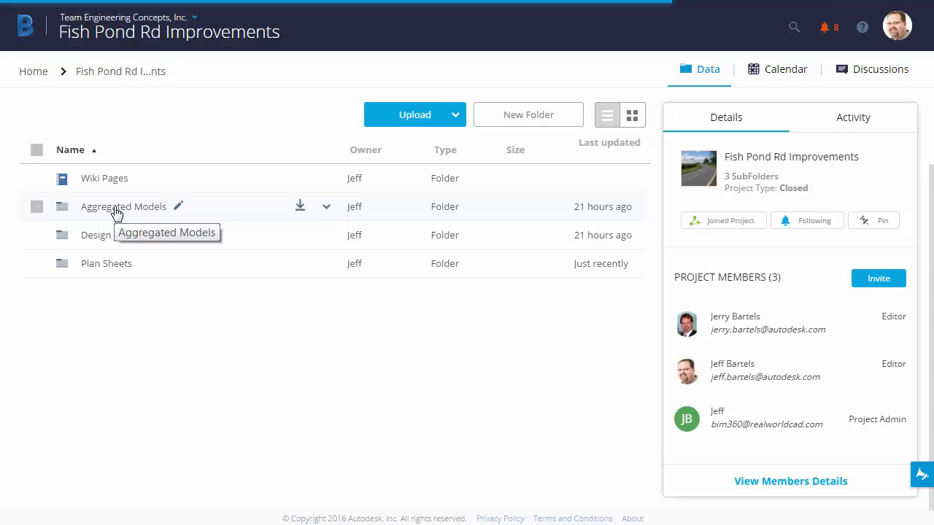
click(123, 206)
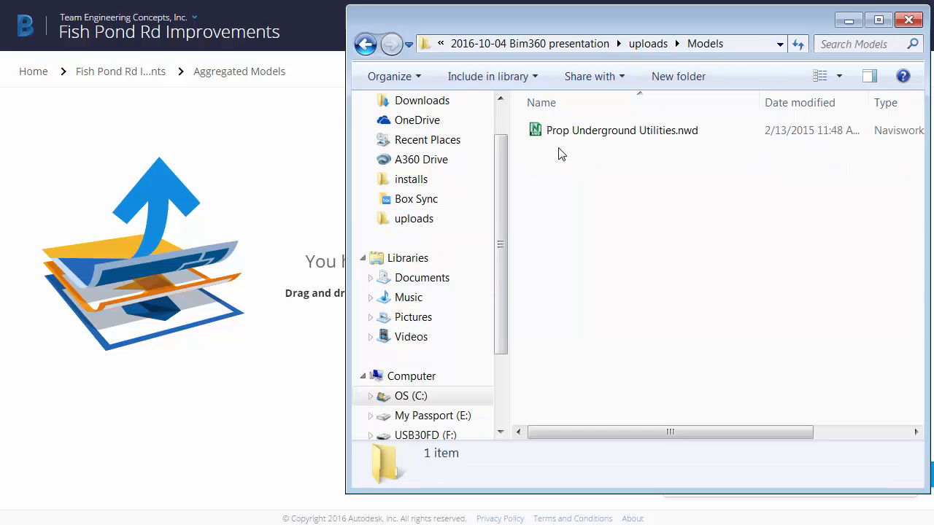
Select Prop Underground Utilities.nwd in Explorer for dragging into Aggregated Models.
click(621, 130)
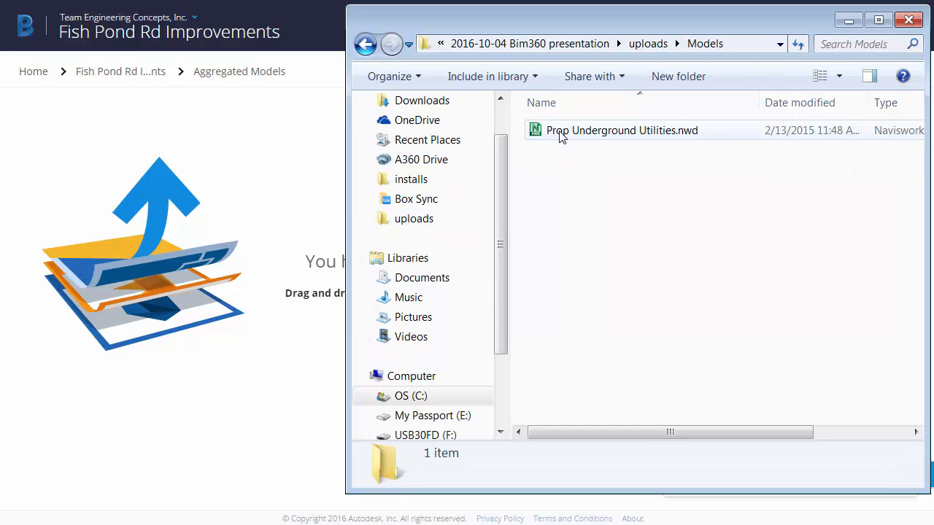
click(621, 130)
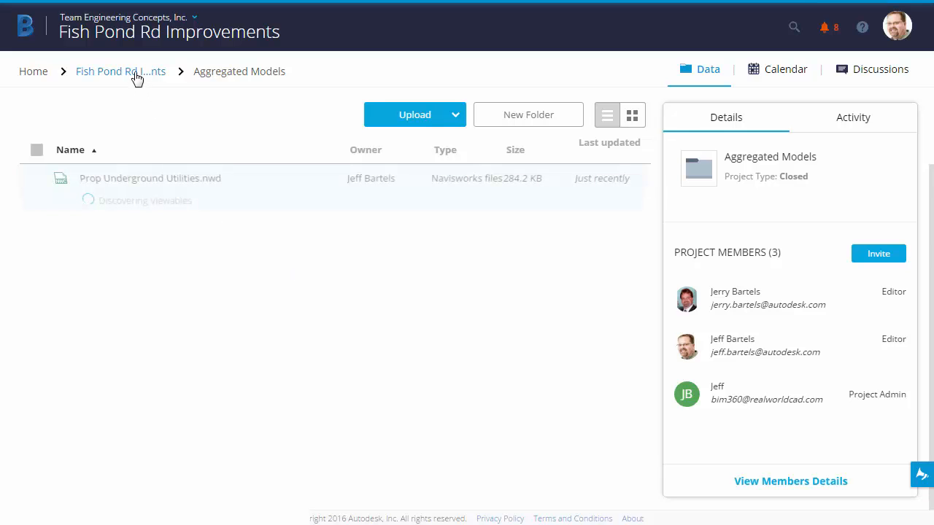
Show the Plan Sheets folder as thumbnails and open the 02 - General Notes sheet.
click(120, 71)
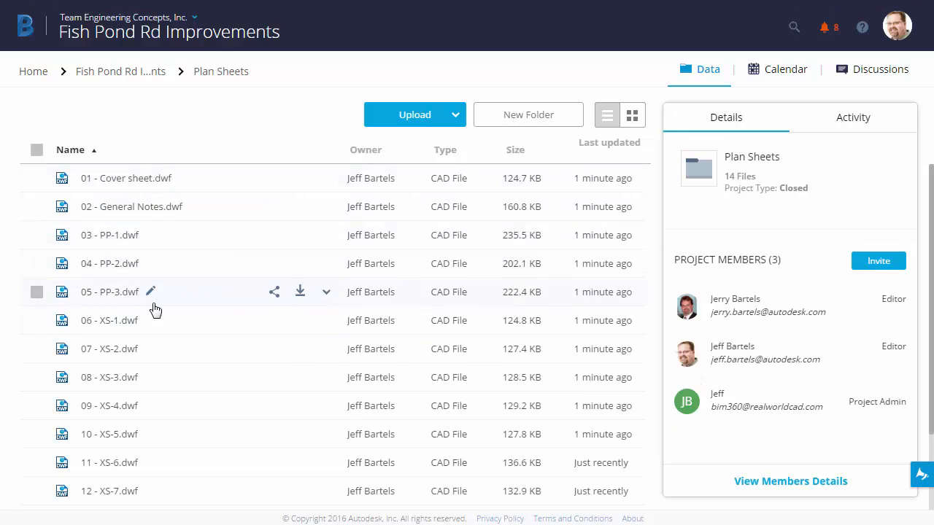
mouse_move(155, 268)
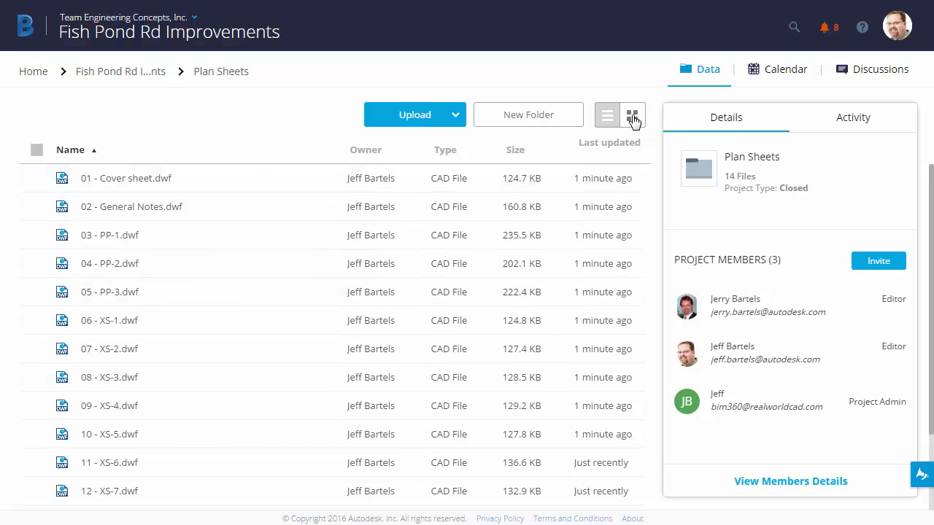
click(631, 114)
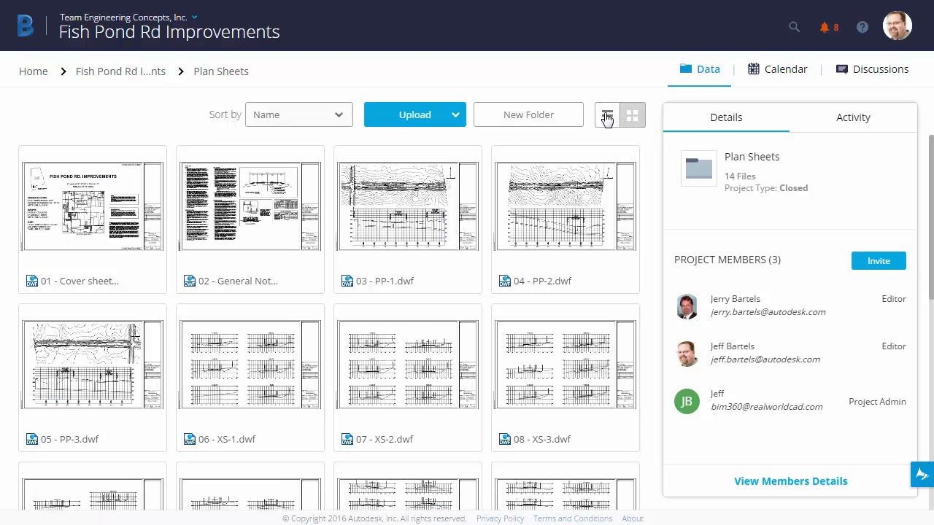
click(606, 114)
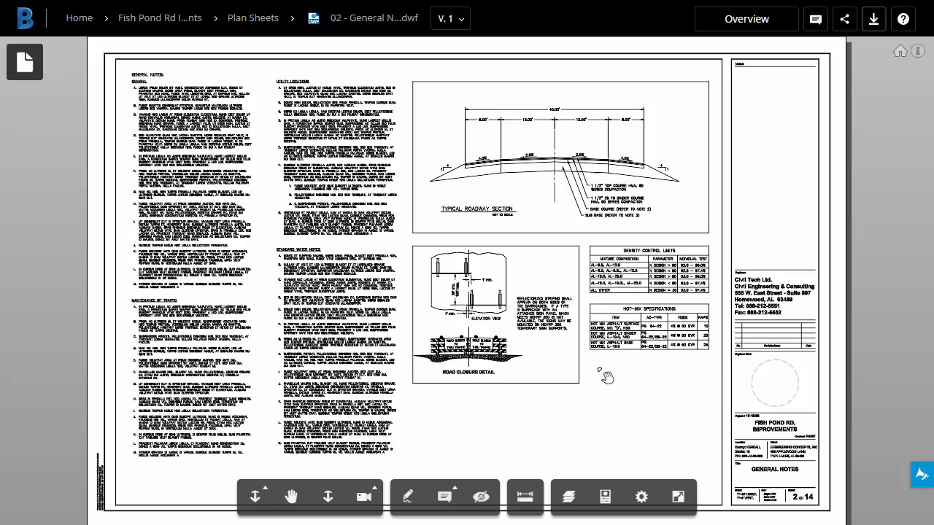
mouse_move(188, 165)
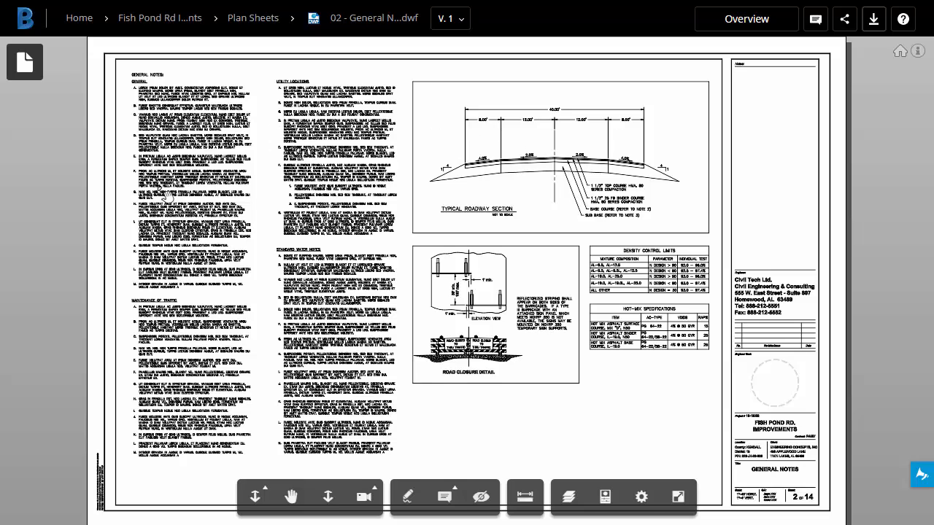
mouse_move(492, 448)
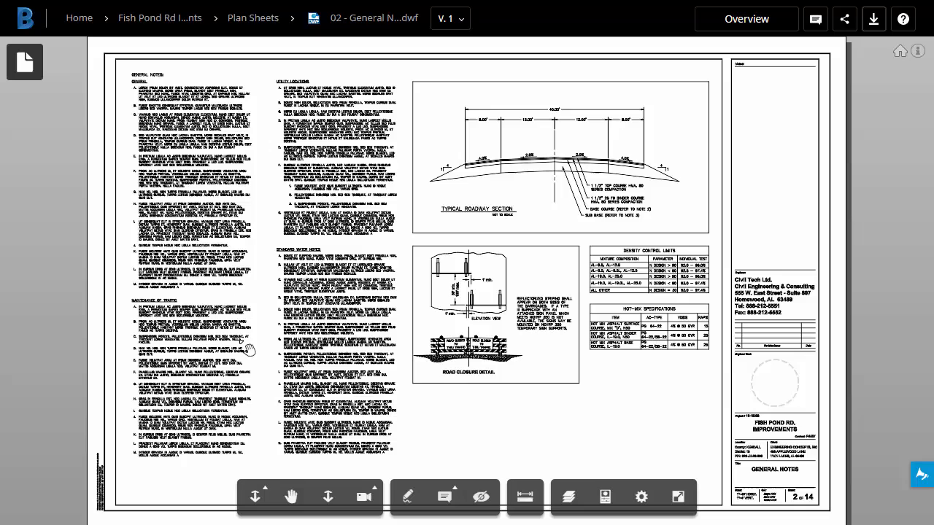
mouse_move(248, 348)
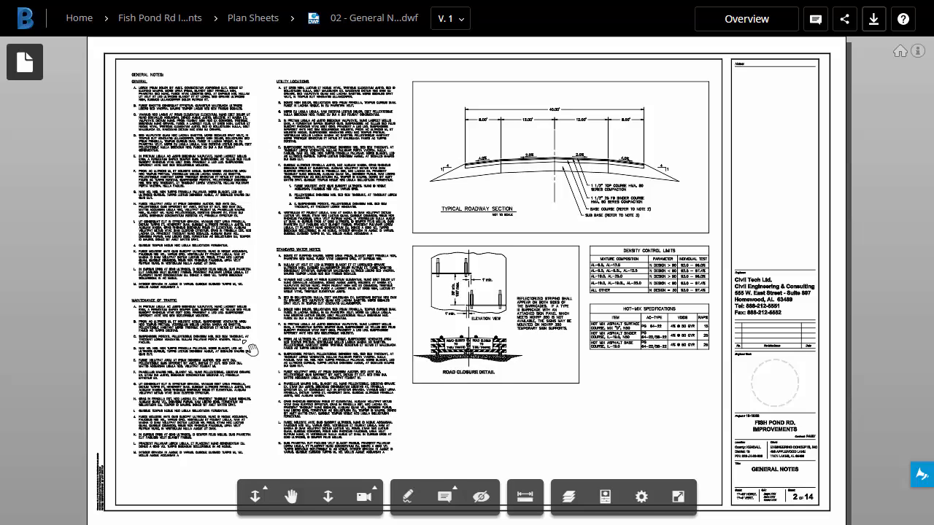
mouse_move(33, 100)
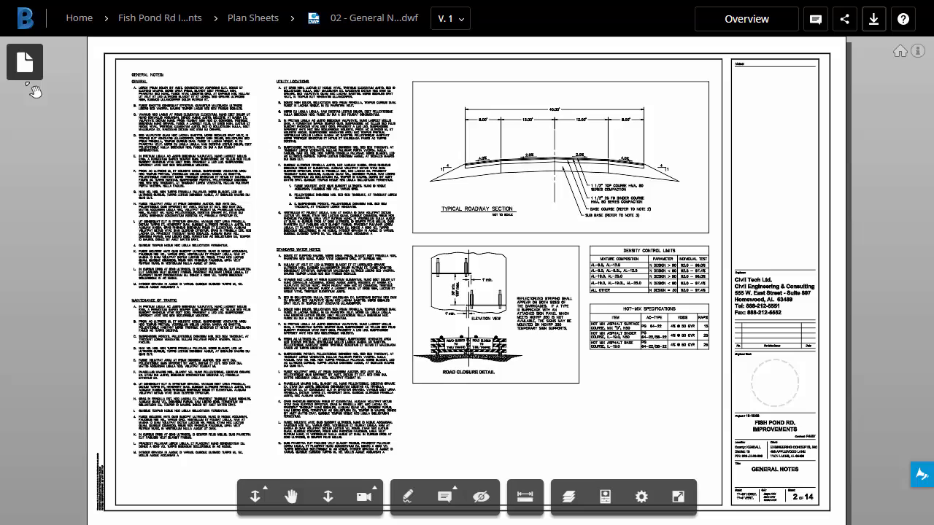
mouse_move(343, 296)
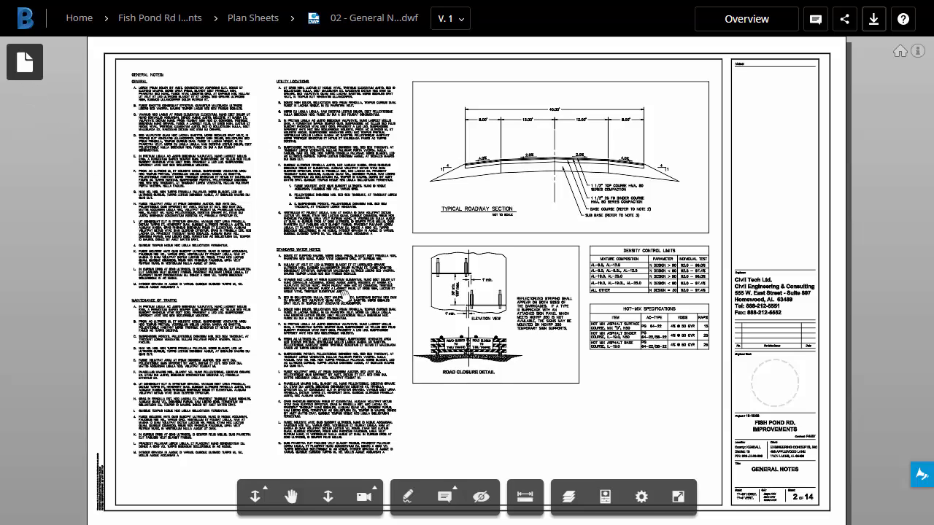
mouse_move(430, 294)
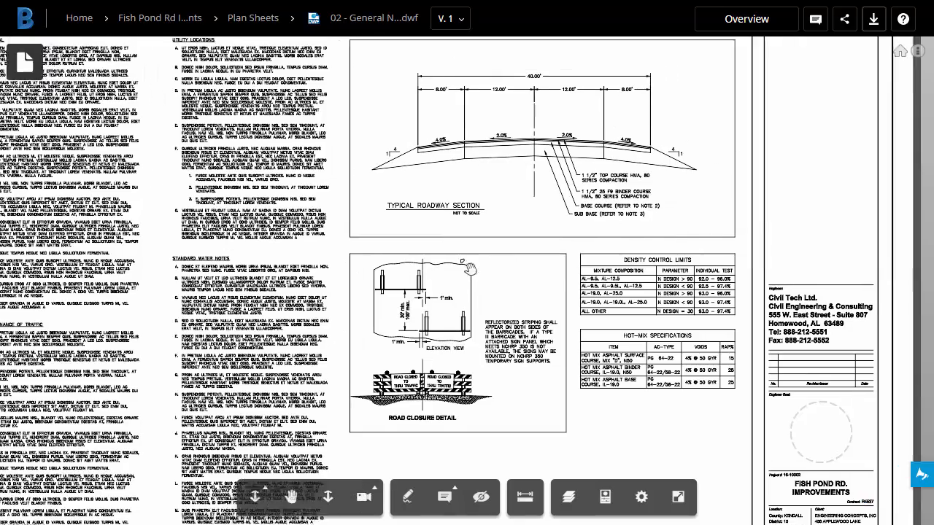
Zoom into the Typical Roadway Section detail on the General Notes sheet.
scroll(down, 3)
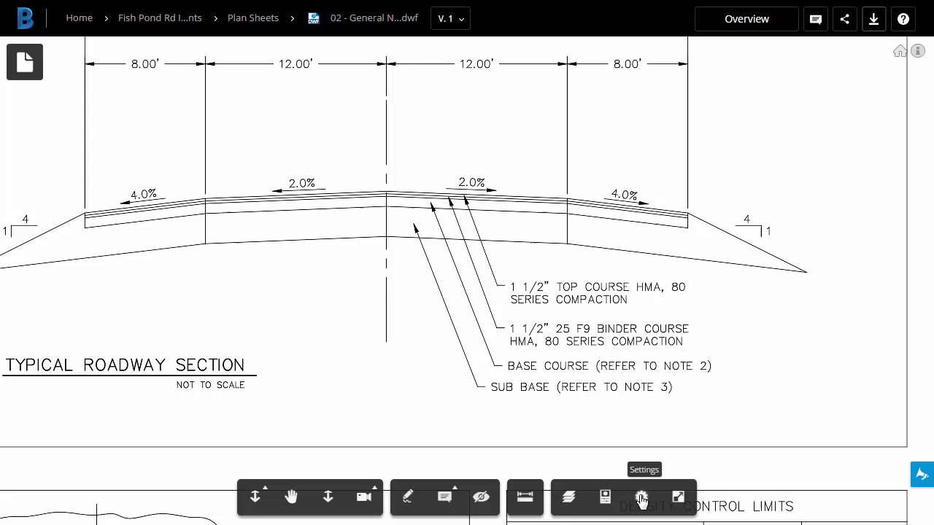
Enable Reverse mouse zoom direction under Navigation and selection, then return to Plan Sheets.
click(640, 497)
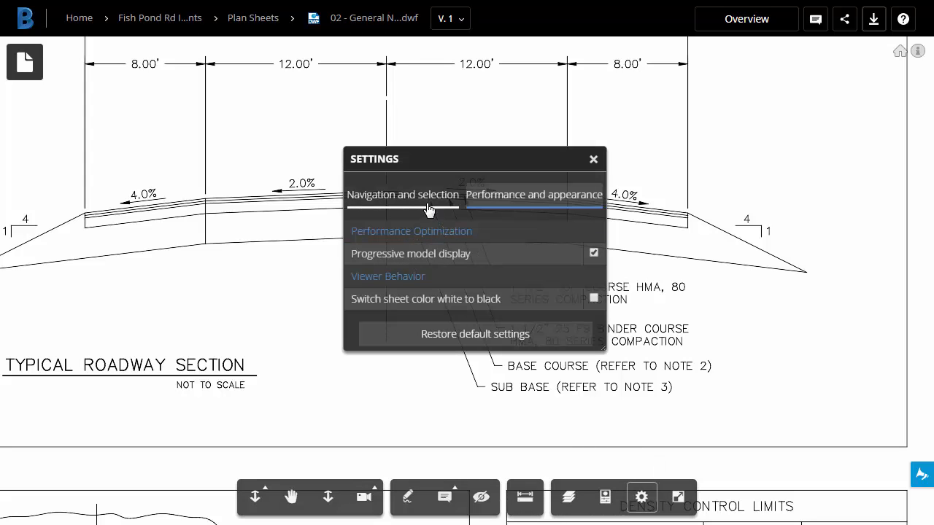
mouse_move(425, 198)
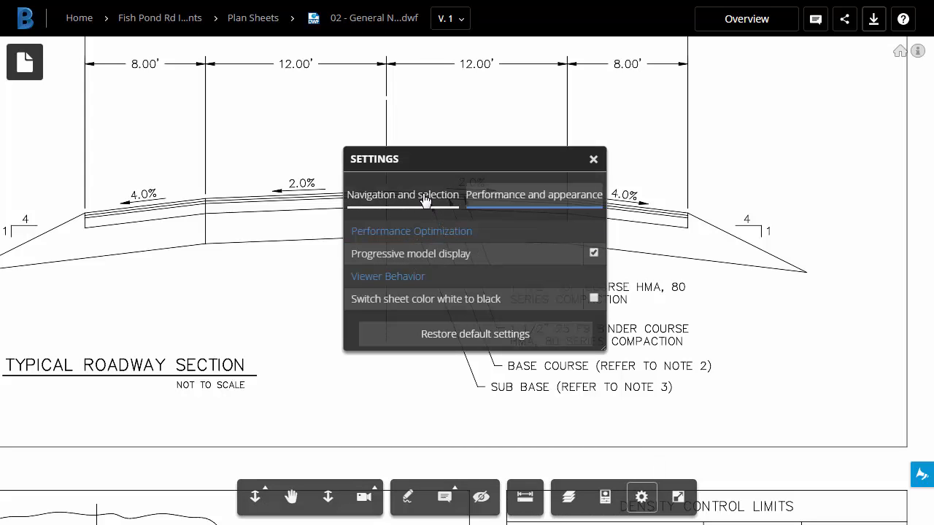
click(401, 194)
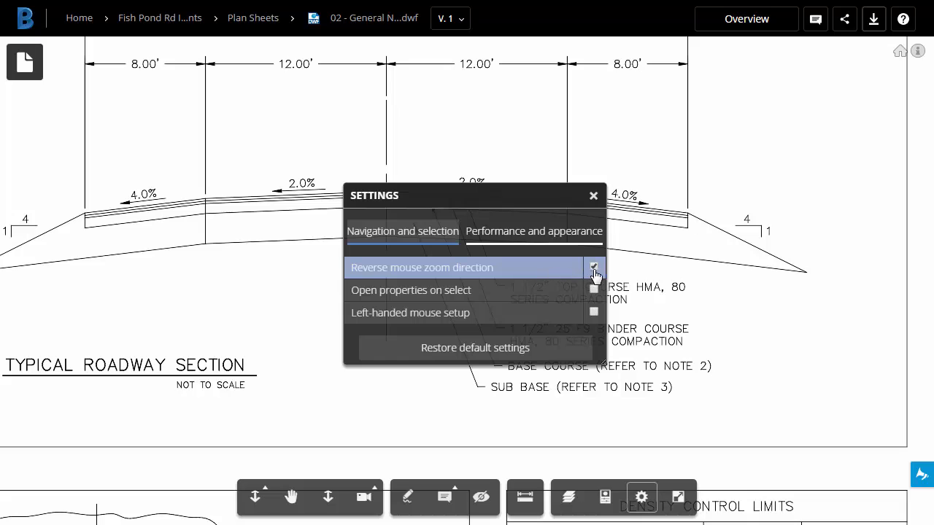
click(593, 195)
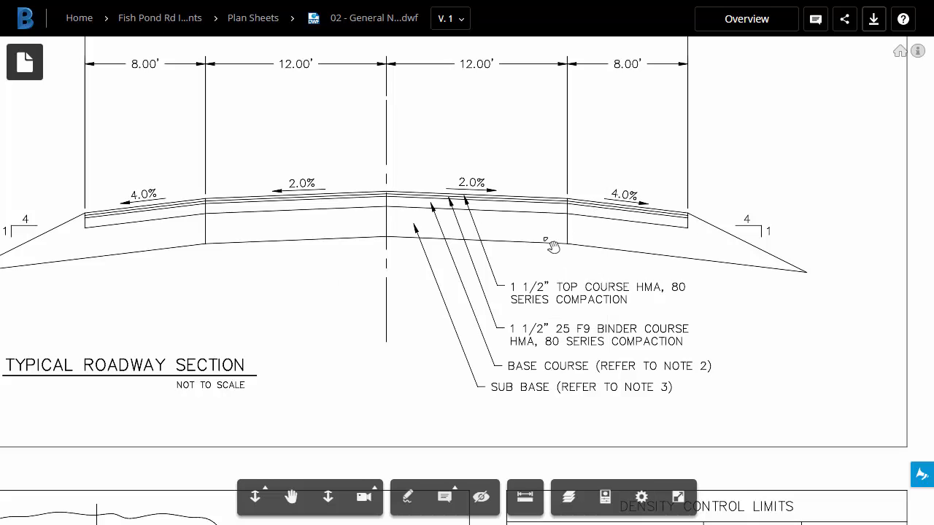
mouse_move(259, 45)
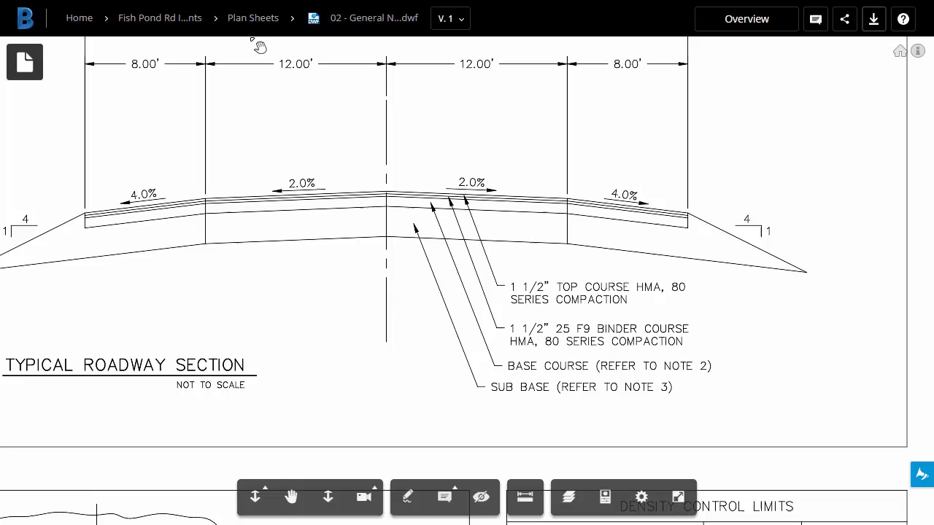
click(252, 18)
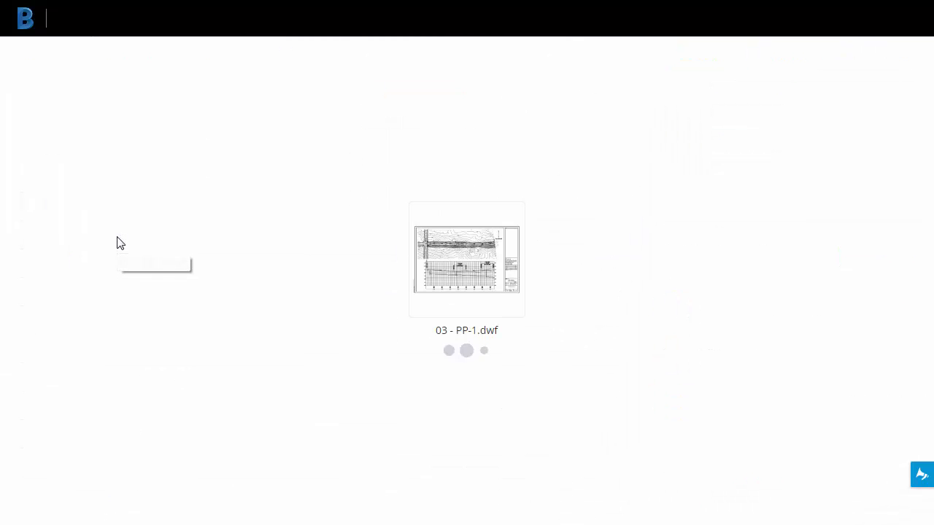
Open the 03 - PP-1.dwf sheet in the viewer.
click(466, 259)
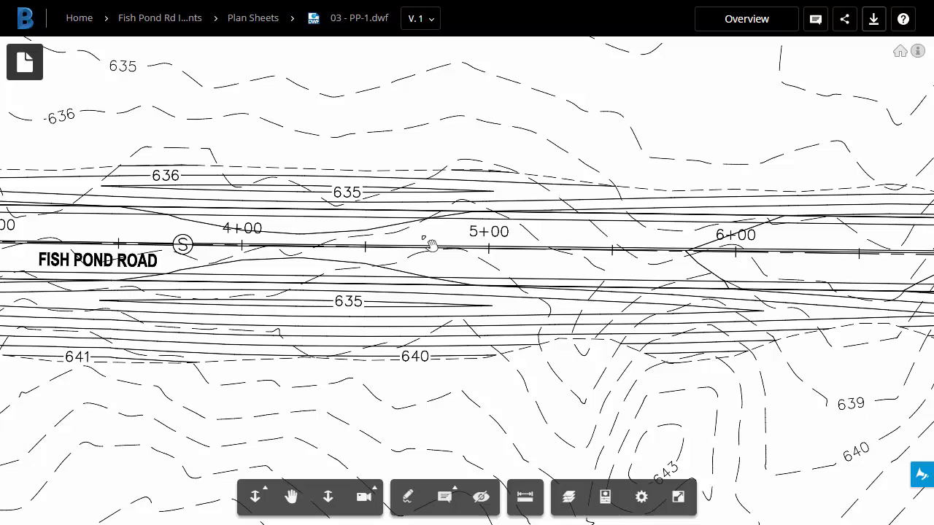
mouse_move(605, 497)
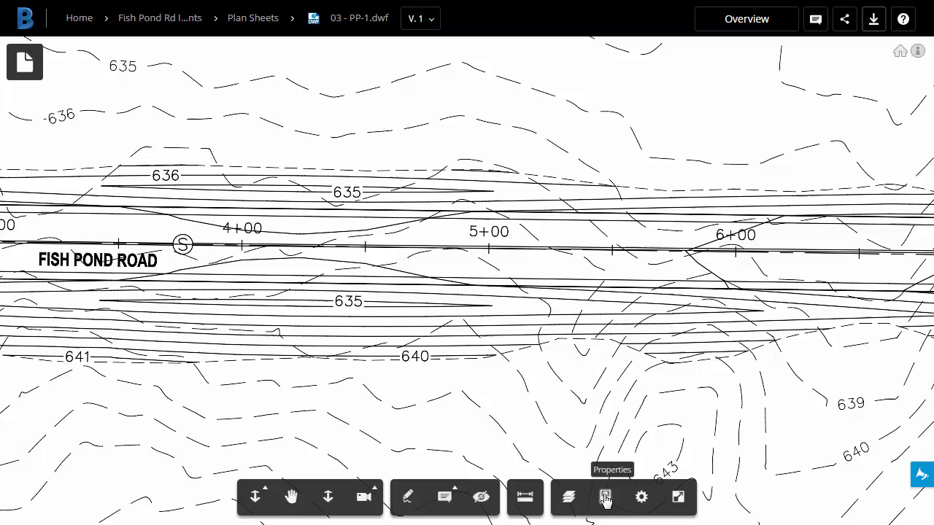
Inspect properties of the station 3+76.07 structure and the road corridor on PP-1.
click(605, 497)
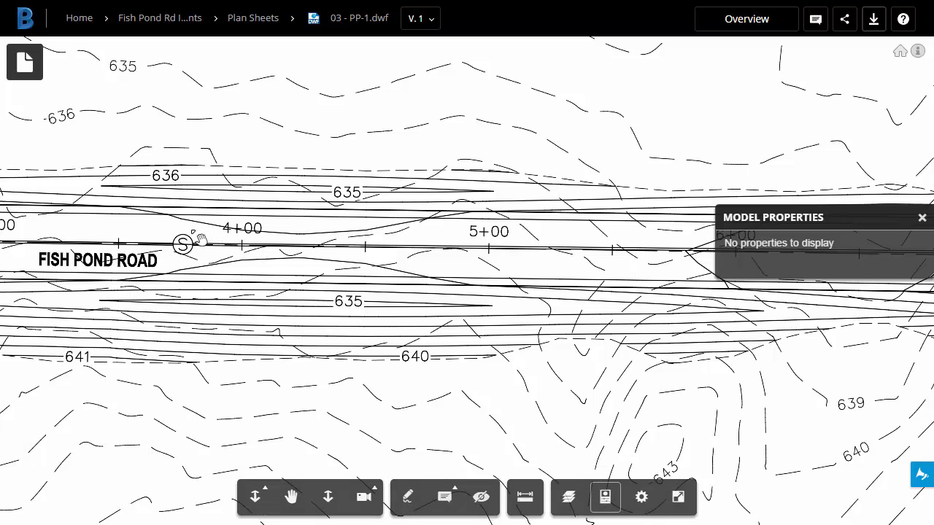
click(183, 244)
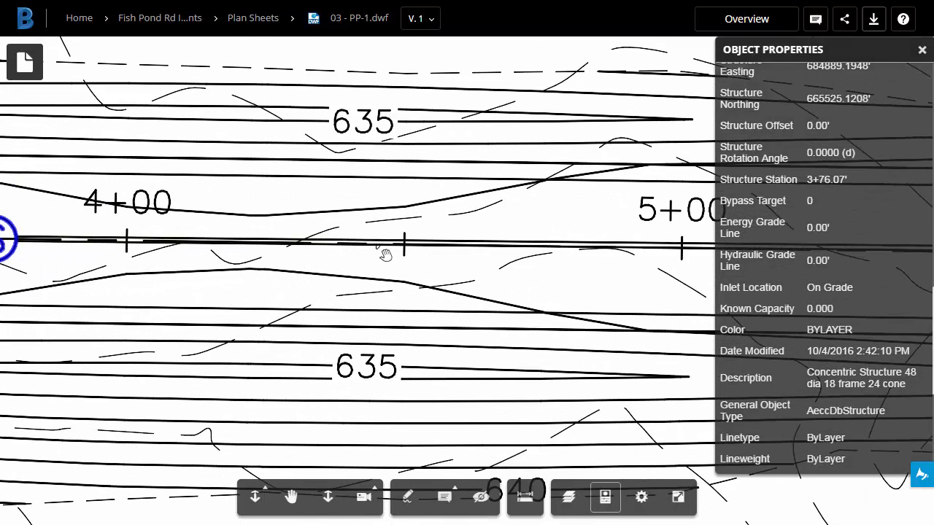
click(401, 239)
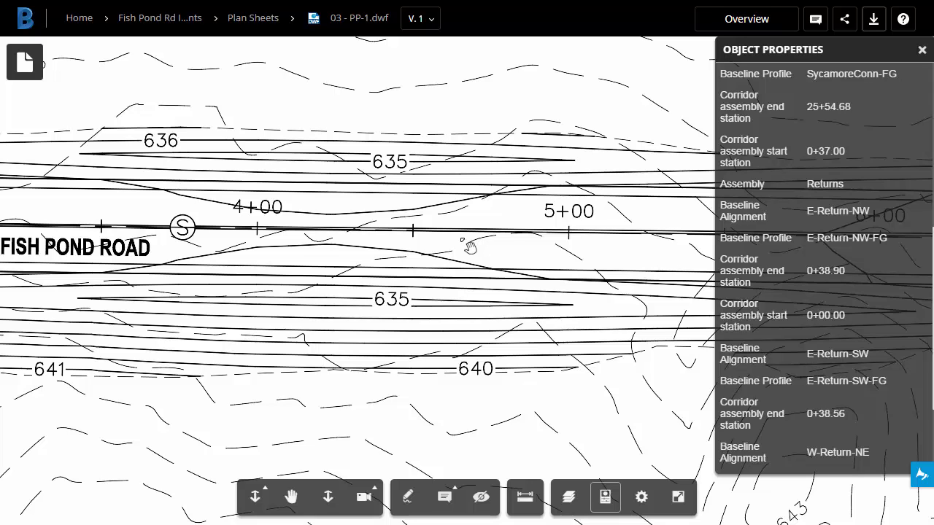
click(921, 50)
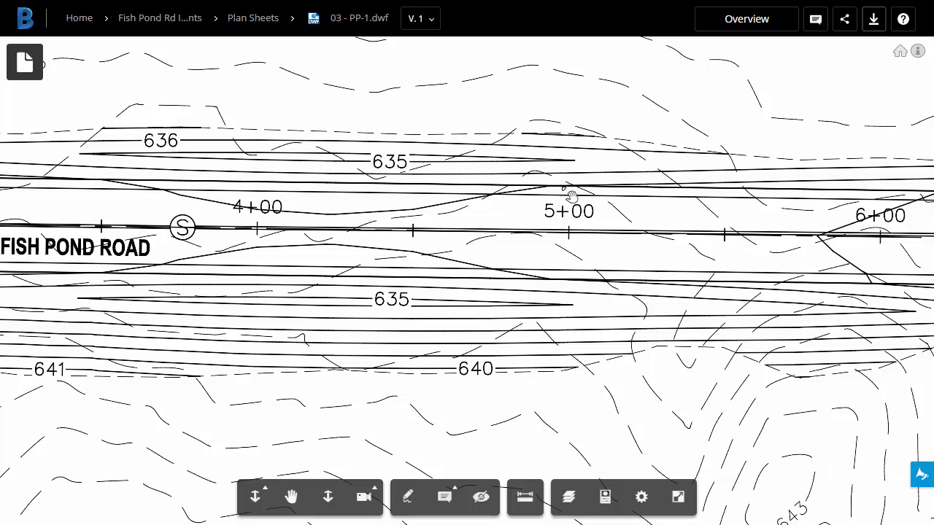
mouse_move(160, 17)
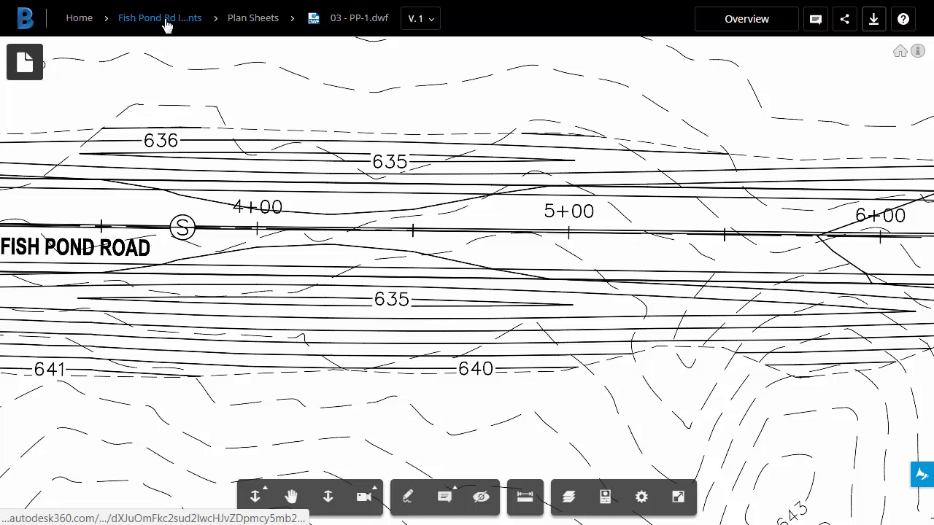
Open the 2016 Design Spec Book from Design Documentation and scroll through Section 203 blasting requirements.
click(160, 17)
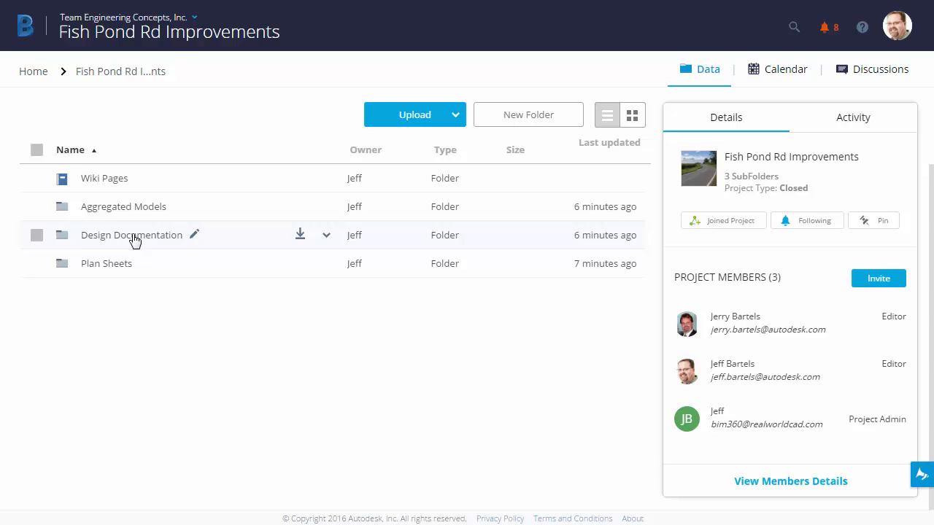
double_click(131, 235)
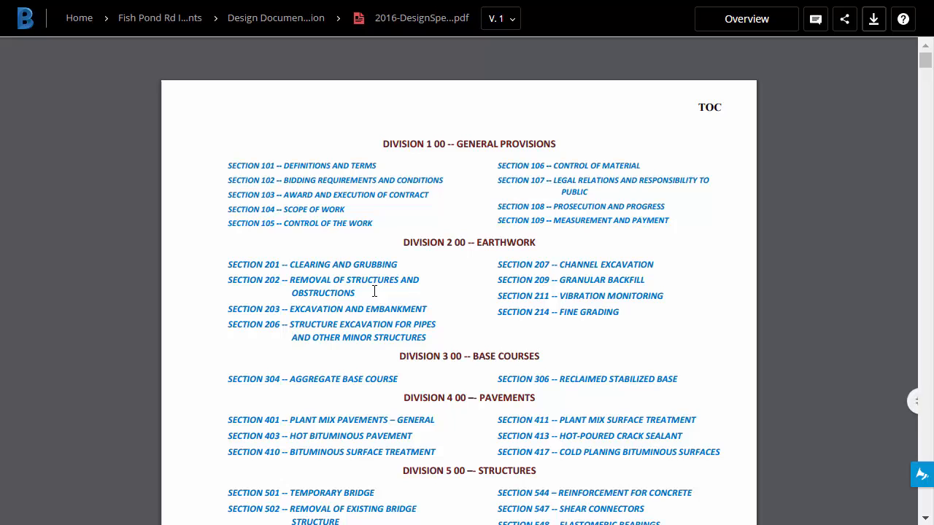
mouse_move(358, 182)
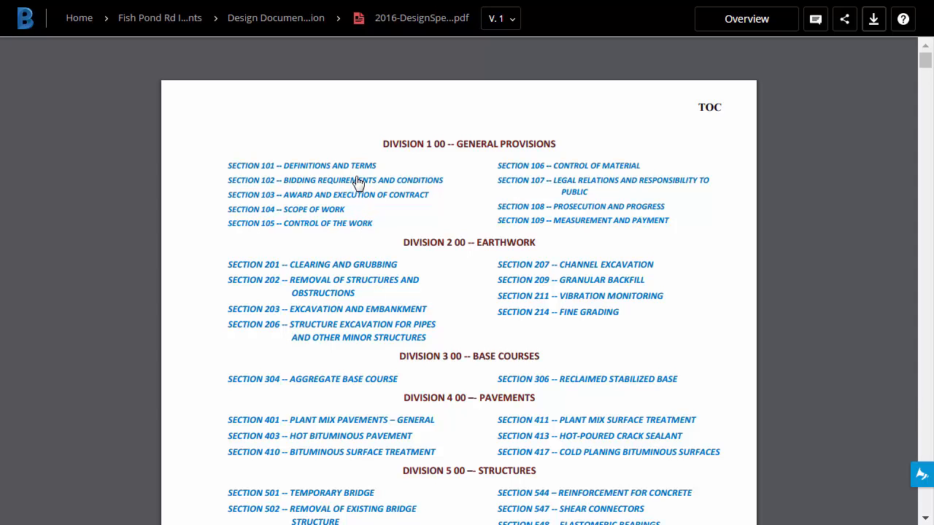
mouse_move(343, 286)
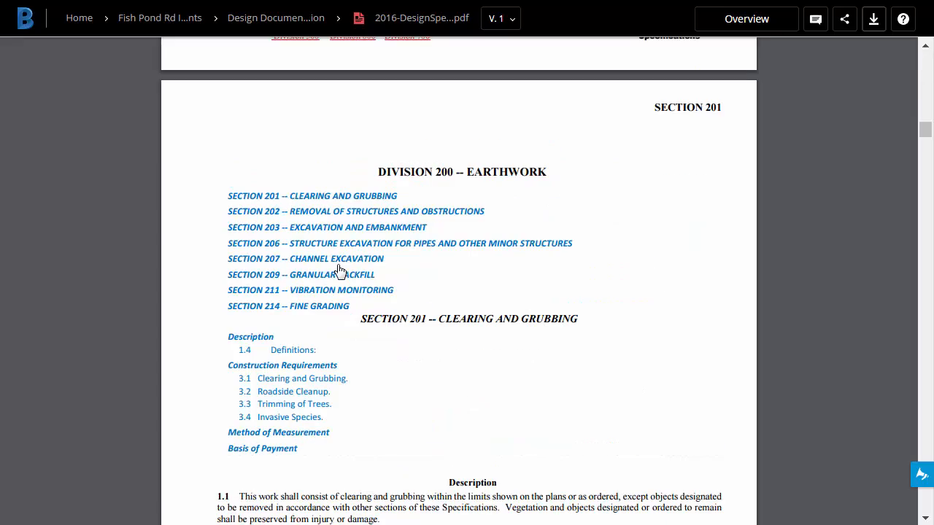
mouse_move(339, 232)
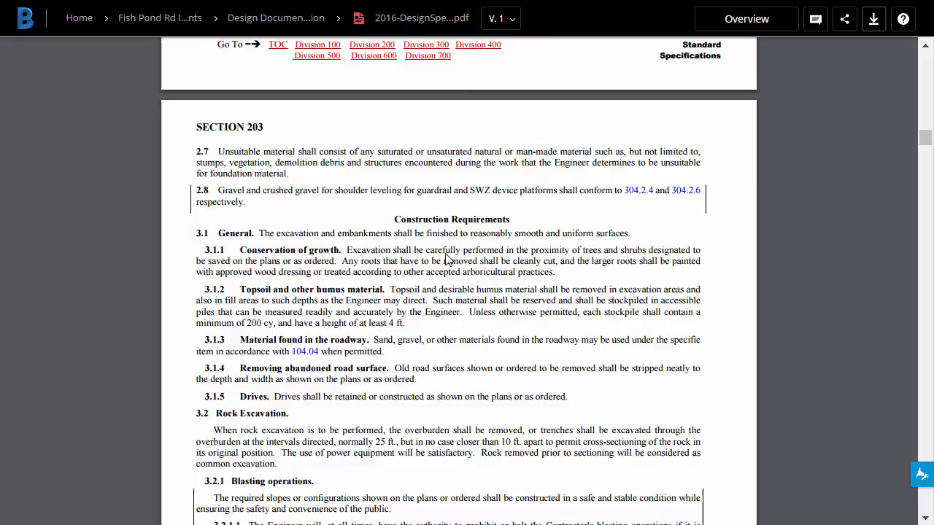
scroll(down, 3)
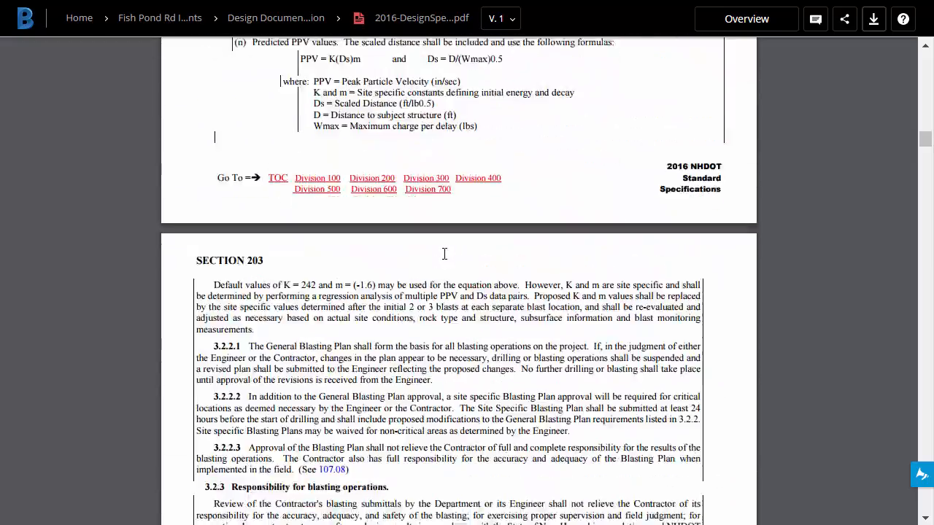
scroll(down, 3)
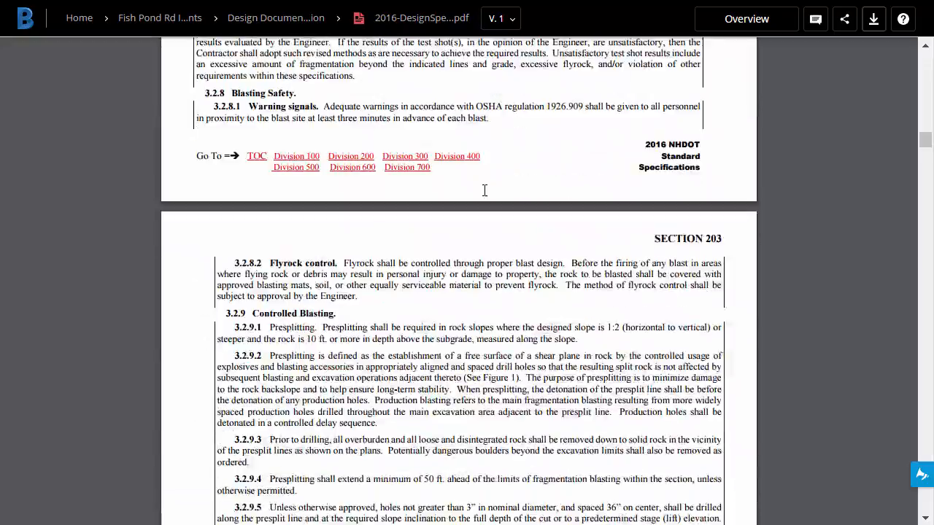
scroll(down, 3)
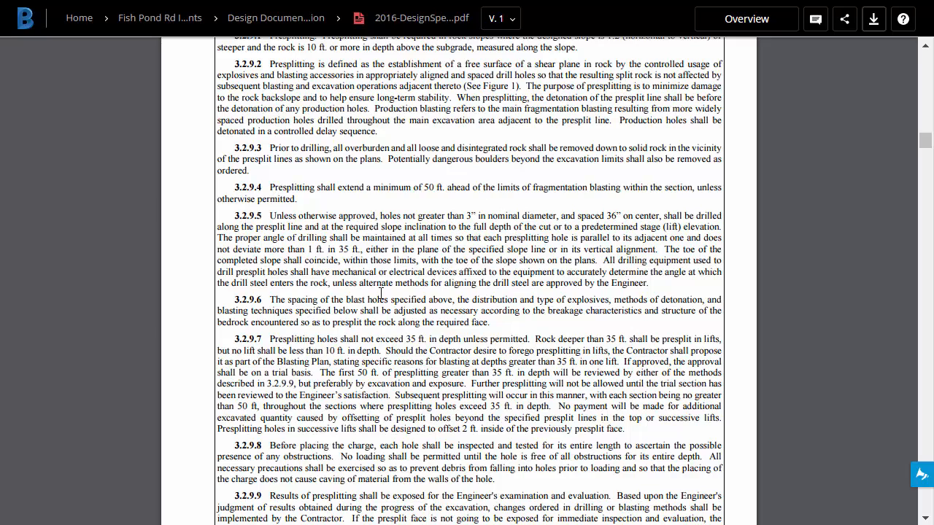
mouse_move(757, 113)
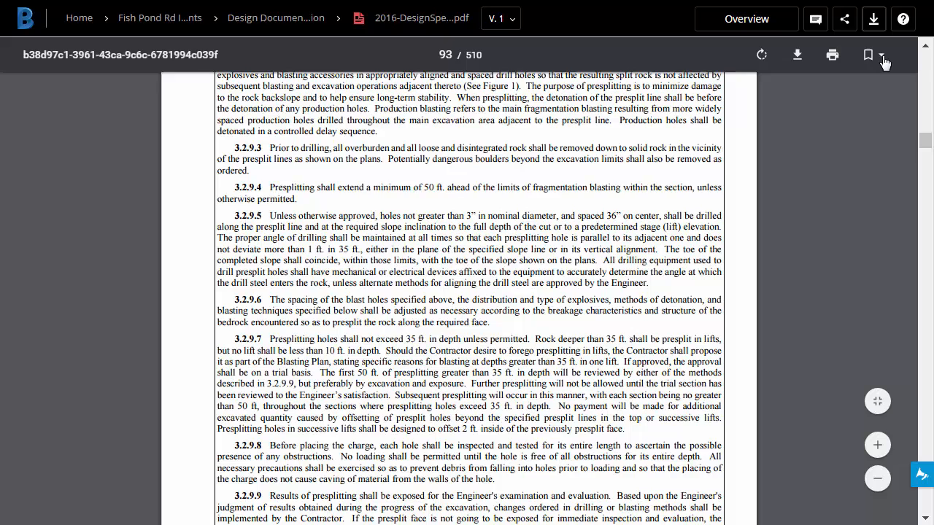
Use spec bookmarks to reach Section 502's 3.1.2 Lead-Bearing Paint, then return to project folders.
click(868, 55)
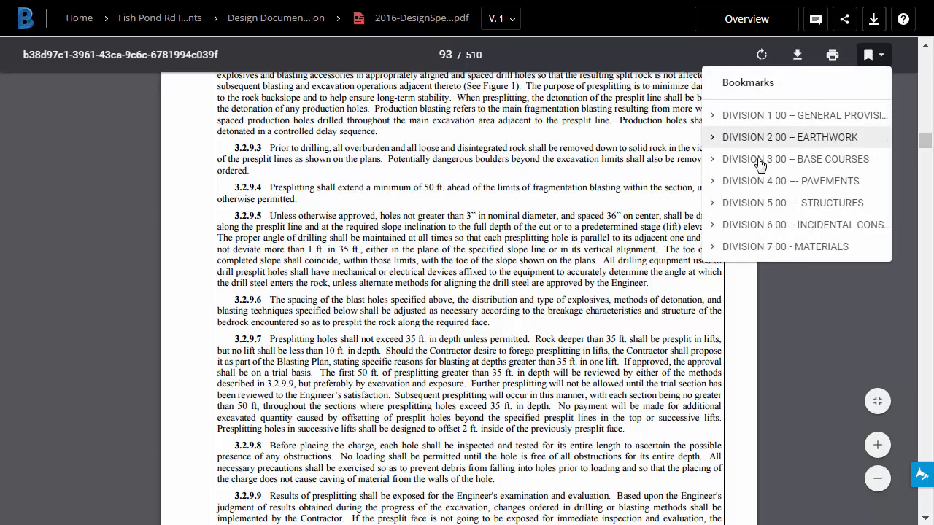
mouse_move(714, 206)
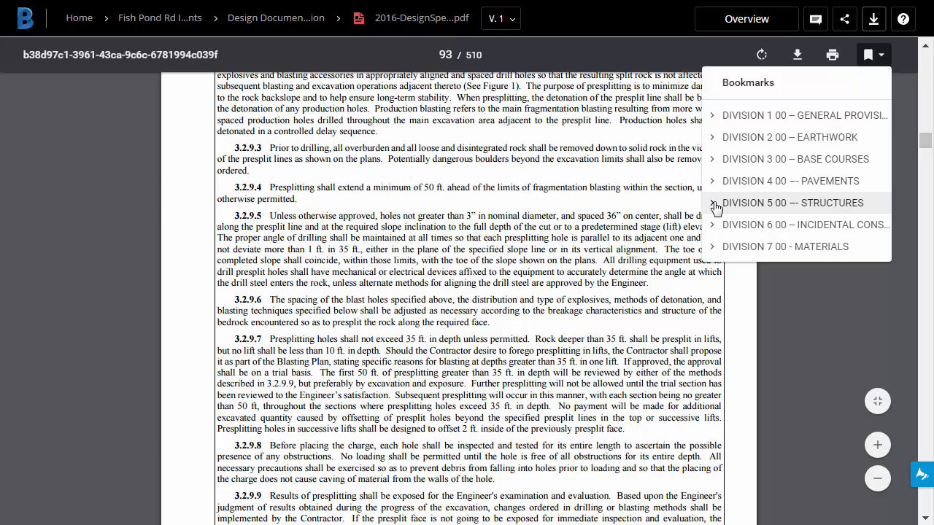
click(711, 203)
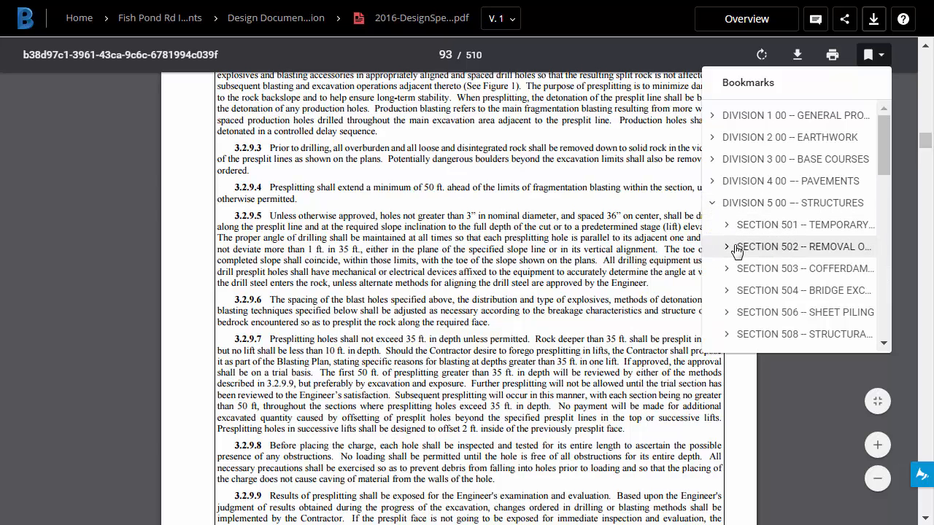
click(726, 247)
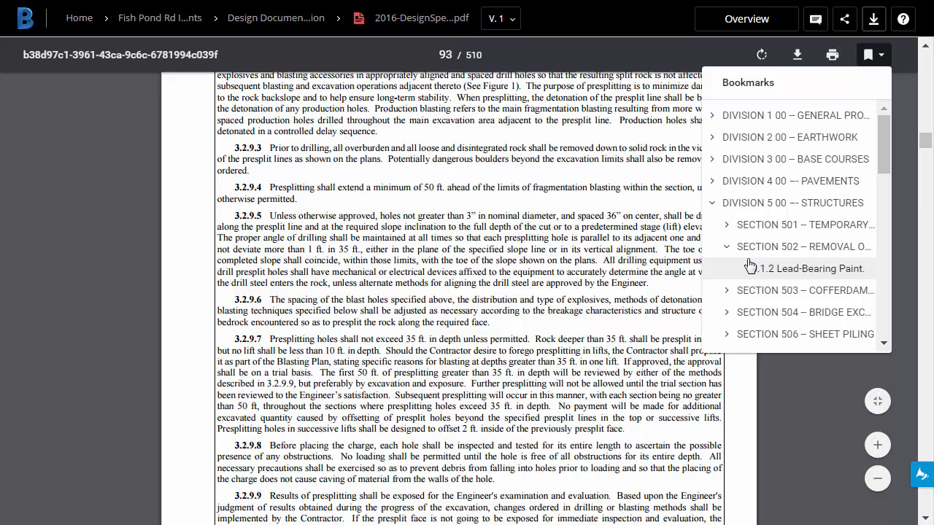
click(807, 268)
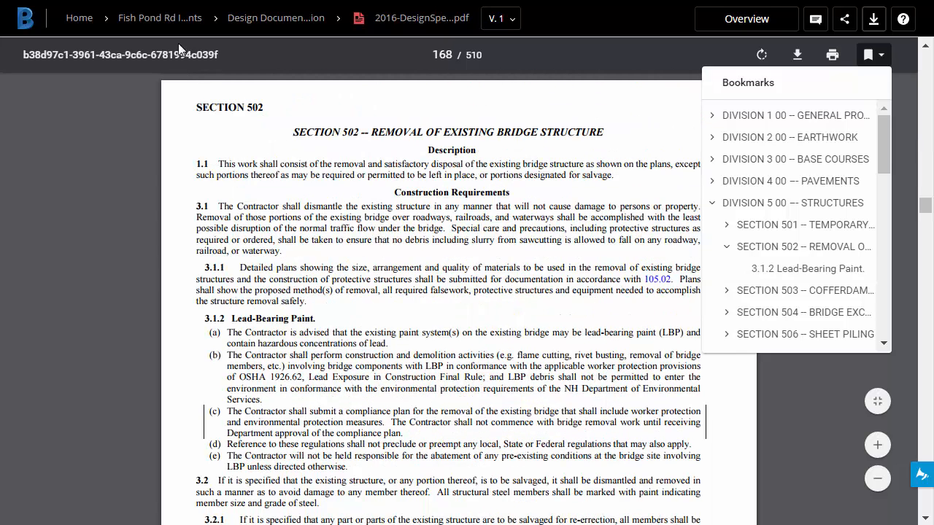
click(160, 17)
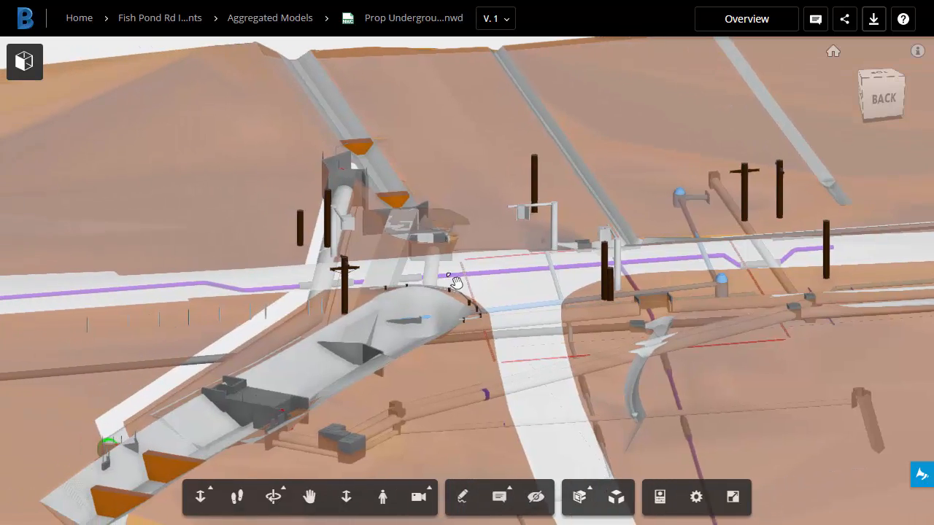
Orbit the Prop Underground model in toward the blue cylindrical manhole structure.
drag(452, 281, 464, 281)
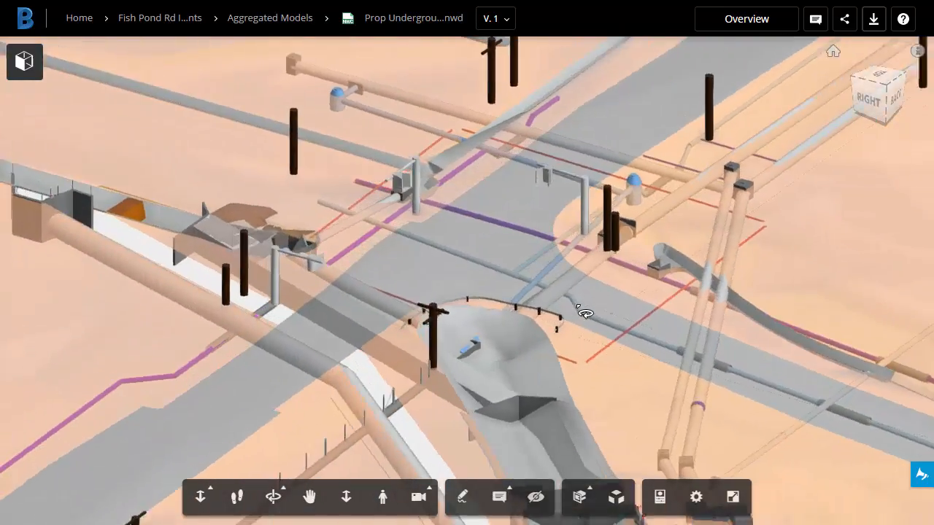
drag(584, 312, 750, 301)
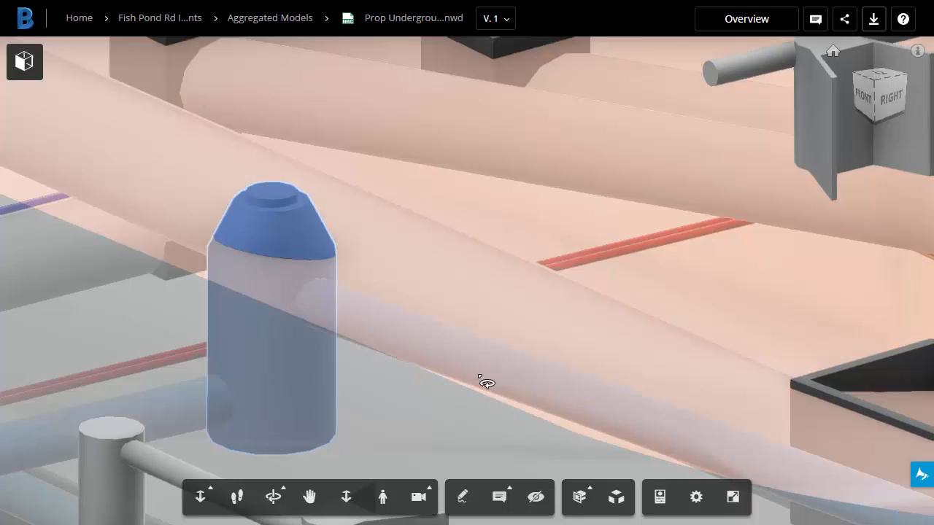
Review the manhole's properties, including station 98+90 and rim elevation, then return to project folders.
click(660, 497)
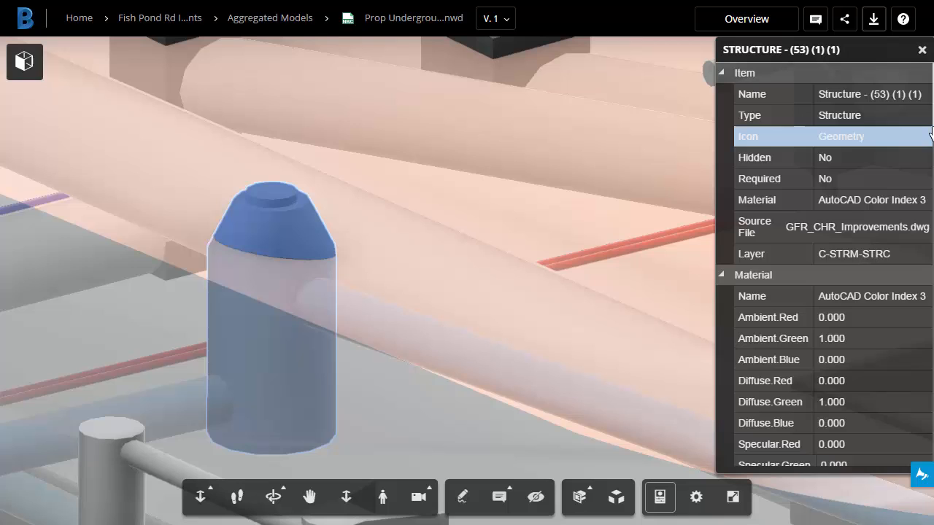
scroll(down, 3)
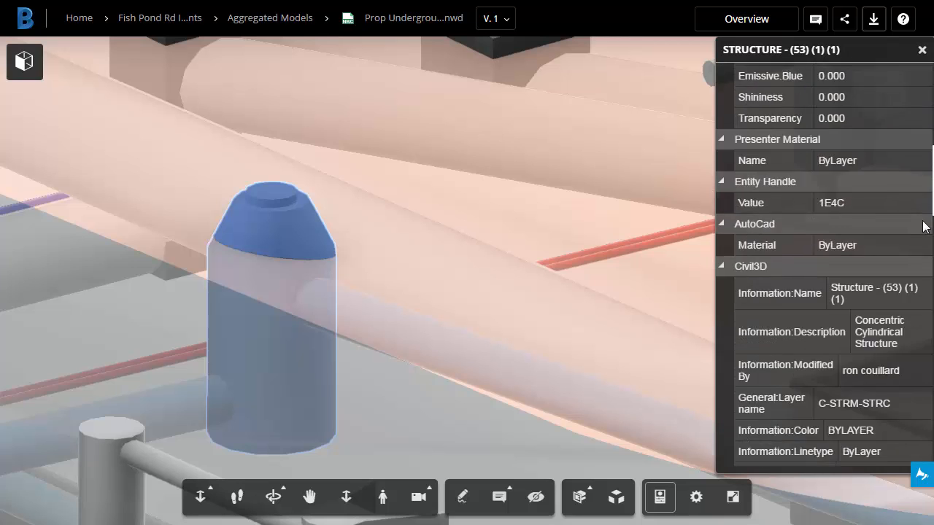
scroll(down, 3)
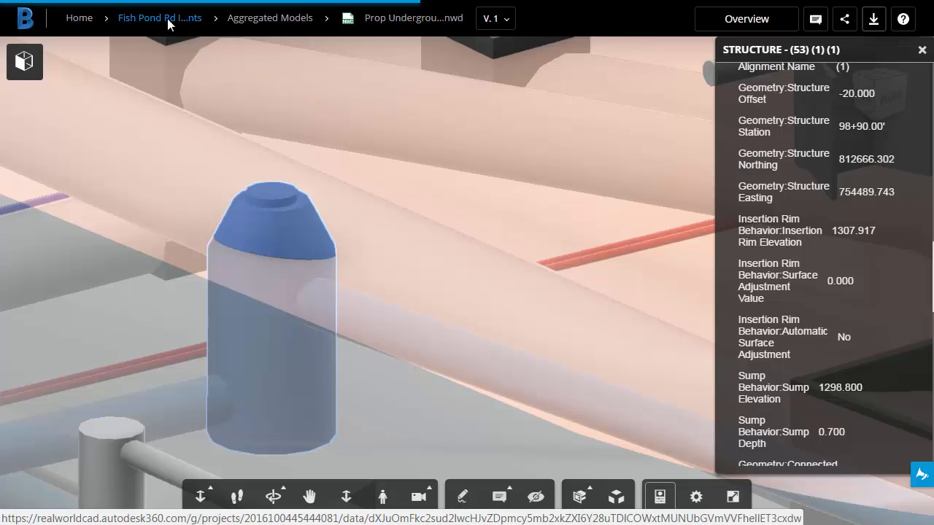
click(159, 18)
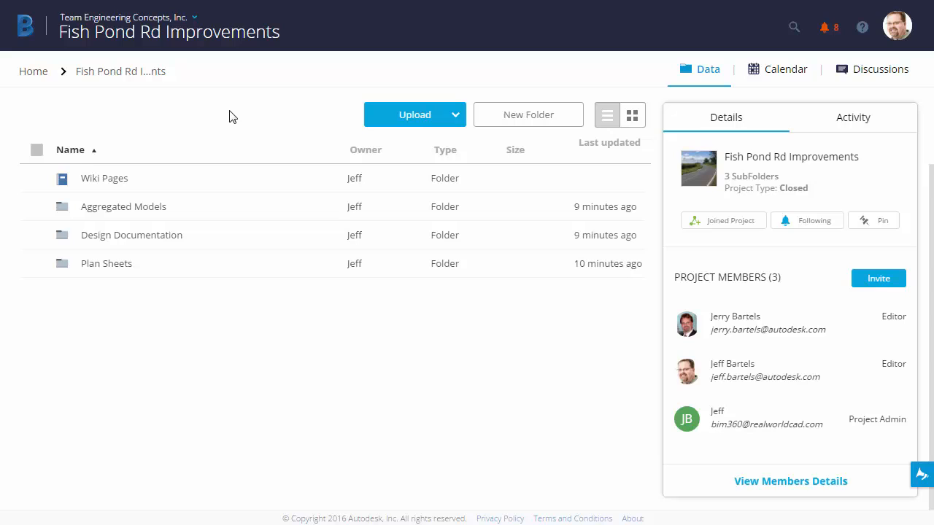